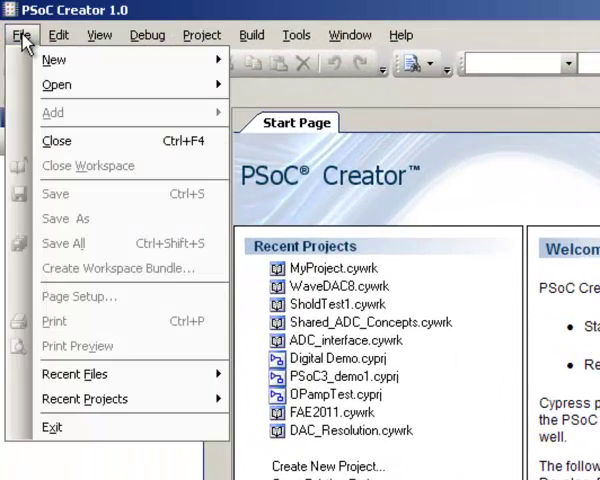
mouse_move(50, 64)
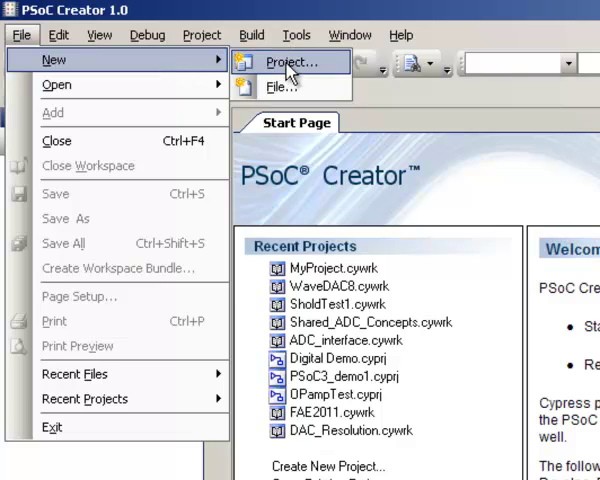
Step: Start a new Empty PSoC 3 Design project with its location browsed to C:\PSoC3
left_click(292, 62)
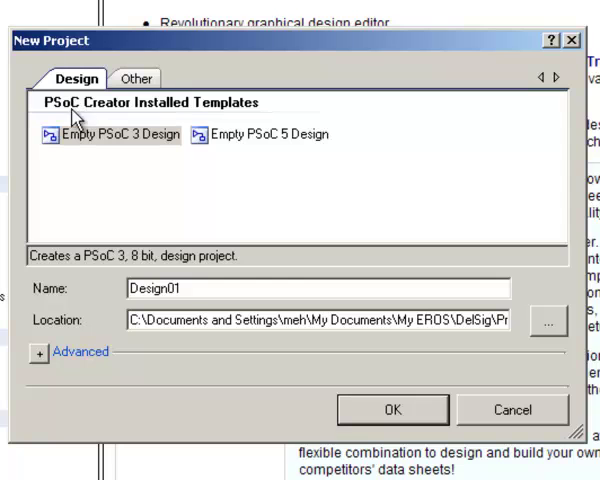
left_click(548, 322)
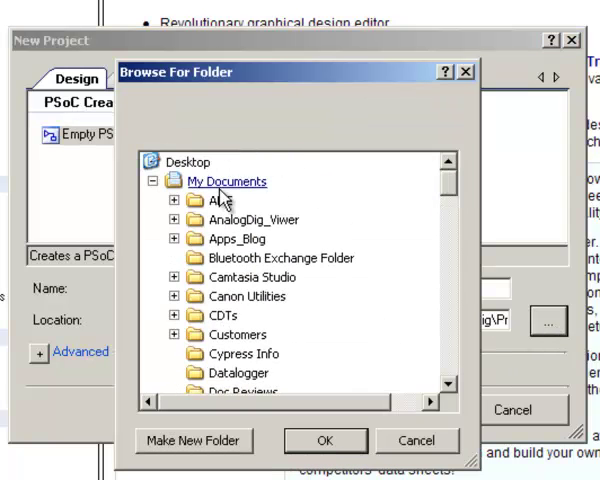
scroll("down", 3)
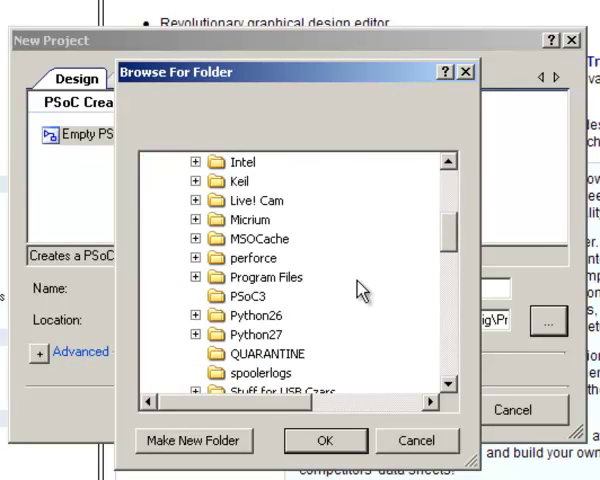
left_click(240, 296)
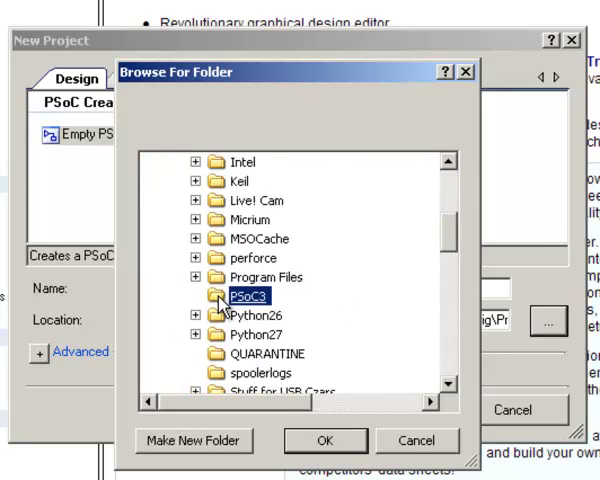
left_click(324, 440)
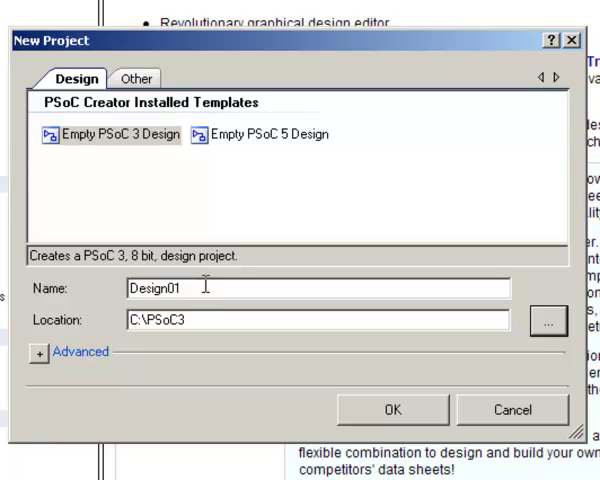
Step: Replace the default design name, beginning to enter PSoCVoltmeter
double_click(156, 288)
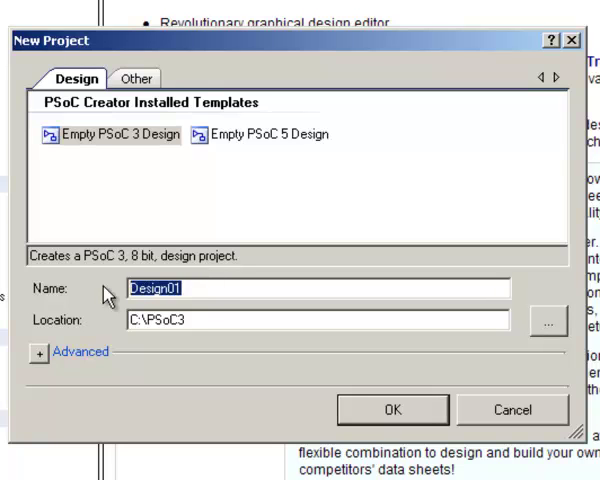
type("PSoCVoltmeter")
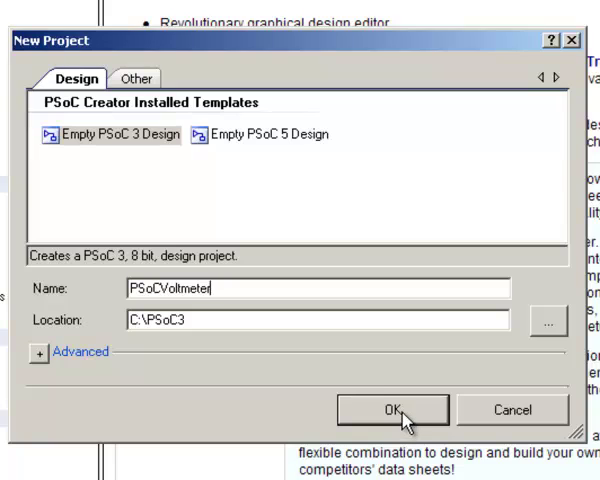
Step: Create the PSoCVoltmeter project and place an ADC_DelSig on the top-level schematic
left_click(388, 410)
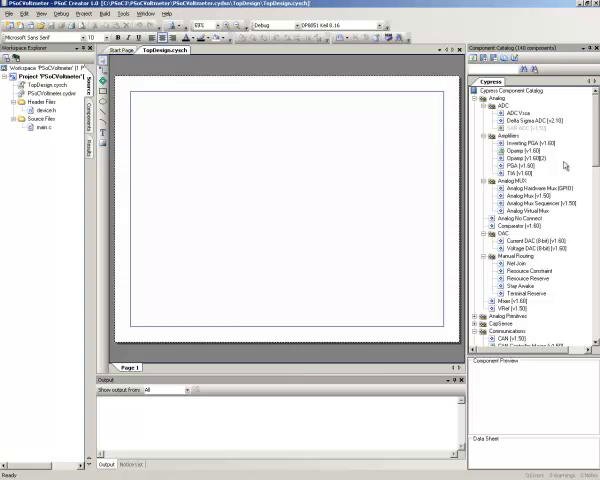
scroll("down", 3)
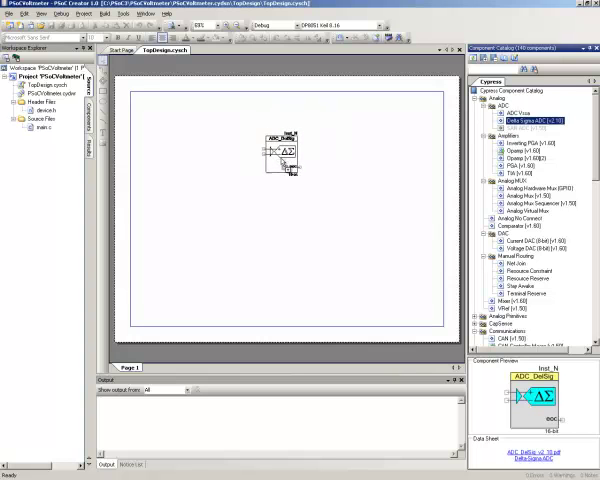
left_click_drag(282, 156, 292, 220)
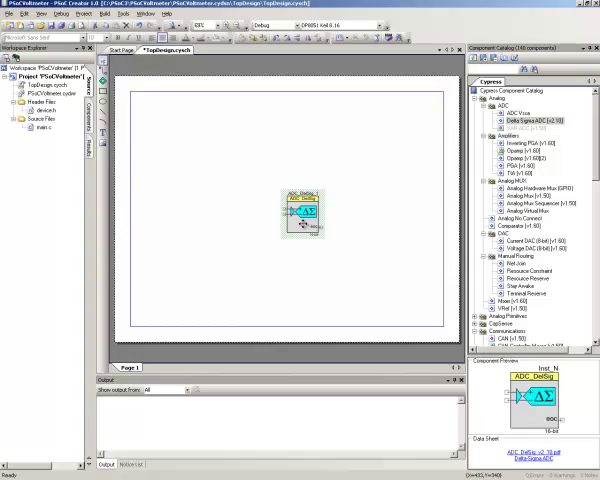
Step: Configure the ADC for 20-bit resolution, 100 SPS, single-ended Vssa to 1.024 V input
double_click(304, 210)
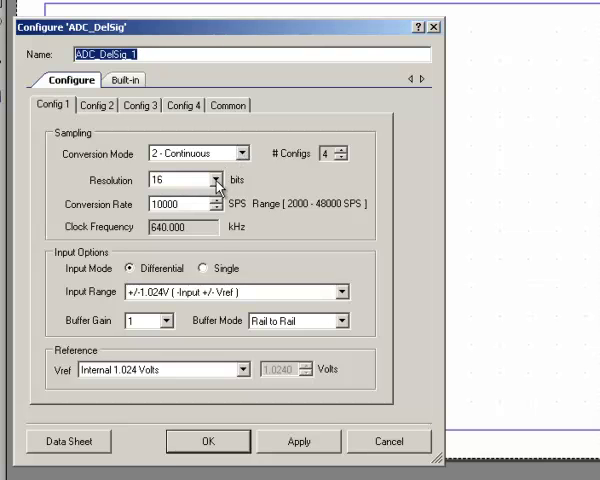
left_click(212, 180)
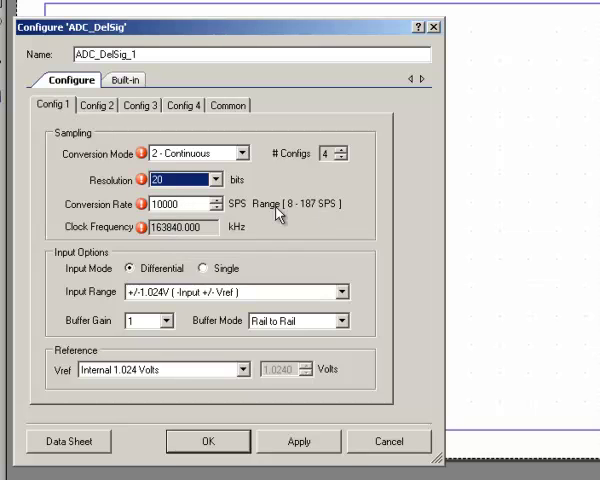
mouse_move(322, 214)
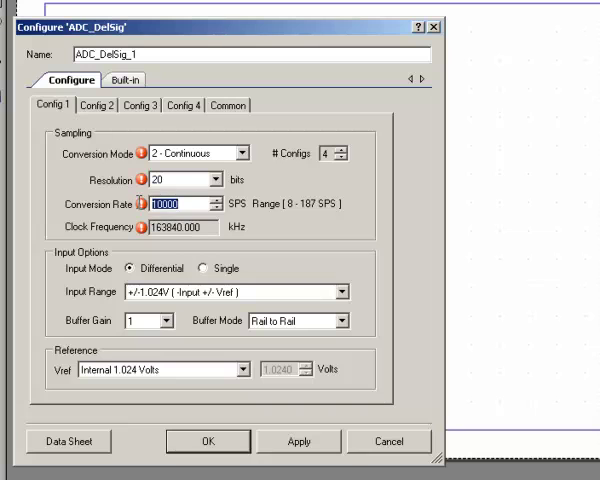
type("100")
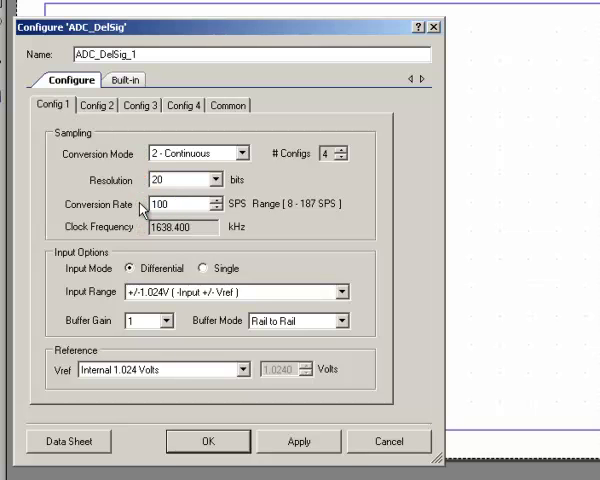
mouse_move(142, 270)
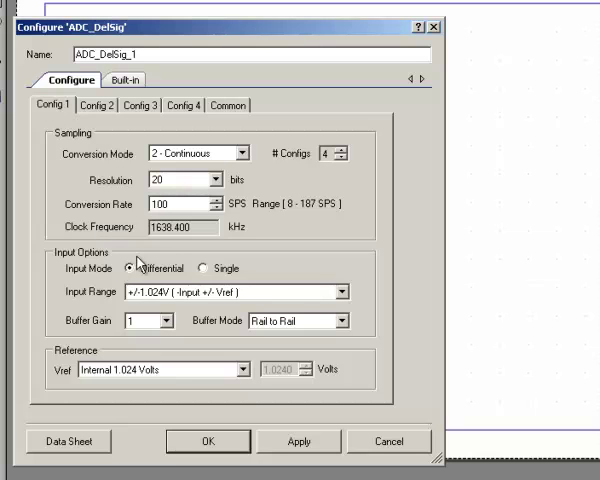
left_click(202, 268)
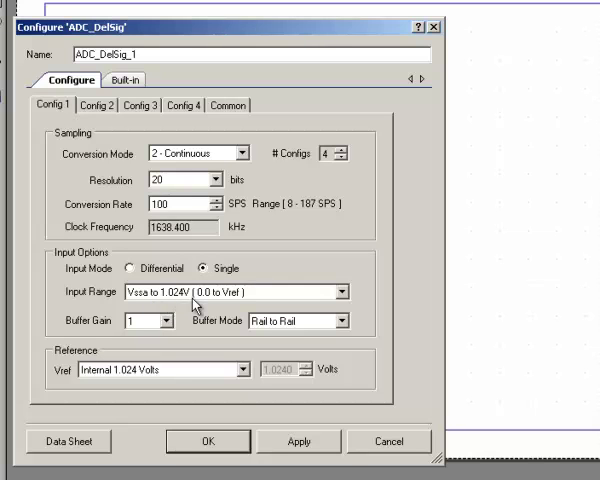
mouse_move(310, 332)
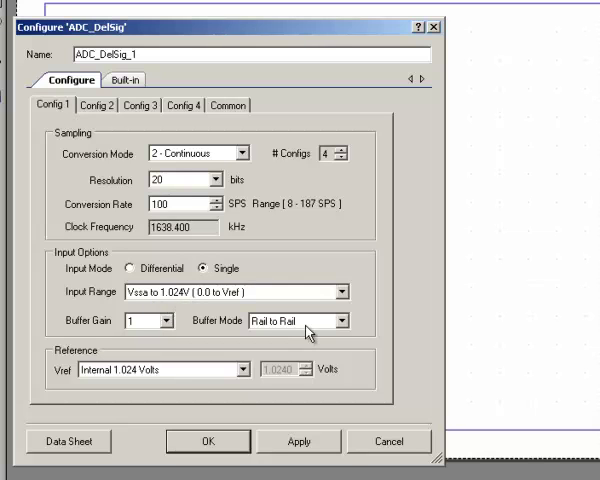
mouse_move(332, 204)
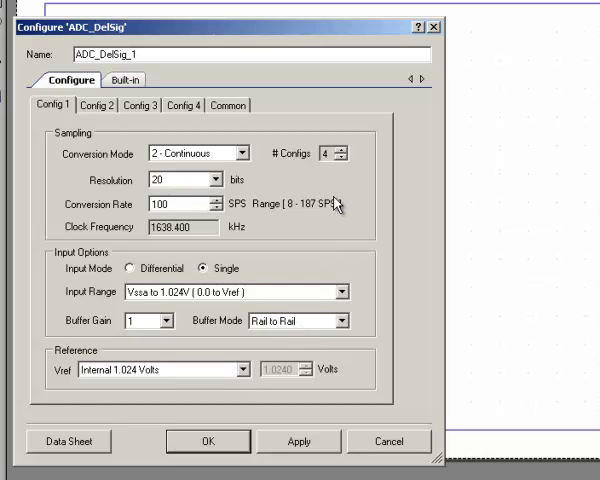
mouse_move(262, 236)
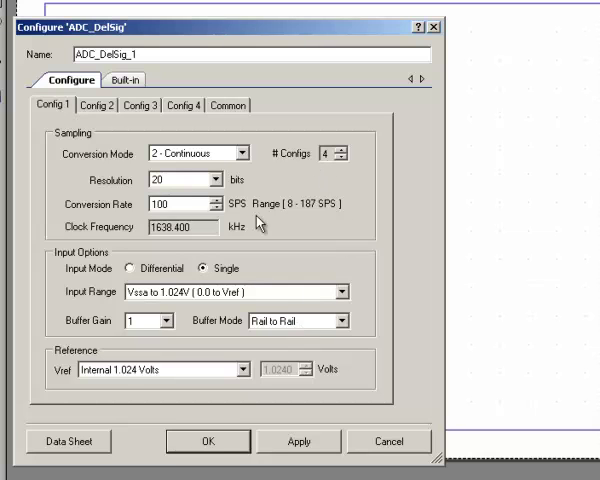
left_click(204, 440)
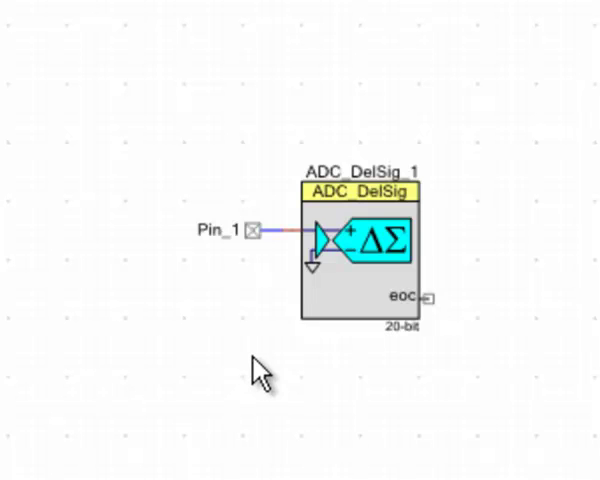
Step: Rename the ADC's analog input pin Pin_1 to P00_Vin
double_click(246, 228)
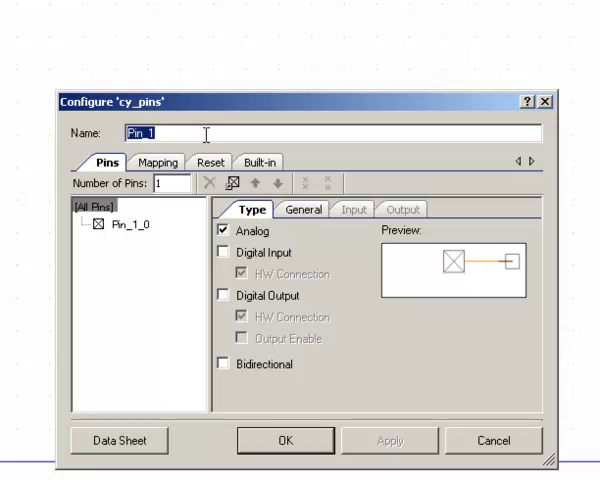
type("P00_V")
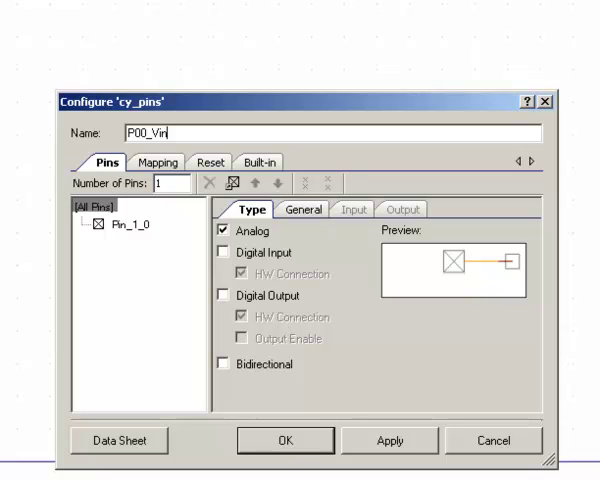
left_click(284, 440)
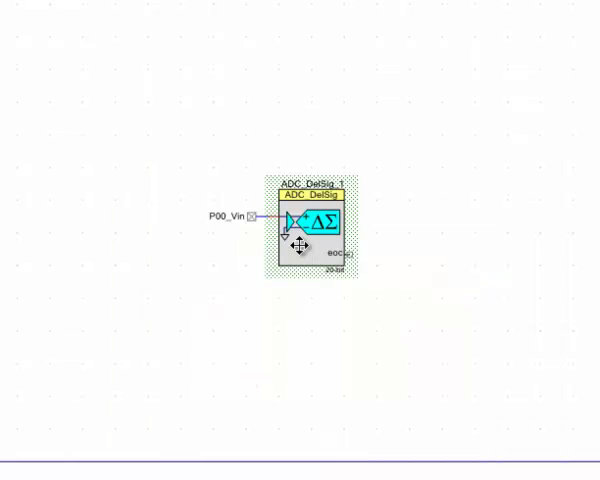
Step: Rename the Delta-Sigma ADC component to ADC
double_click(320, 222)
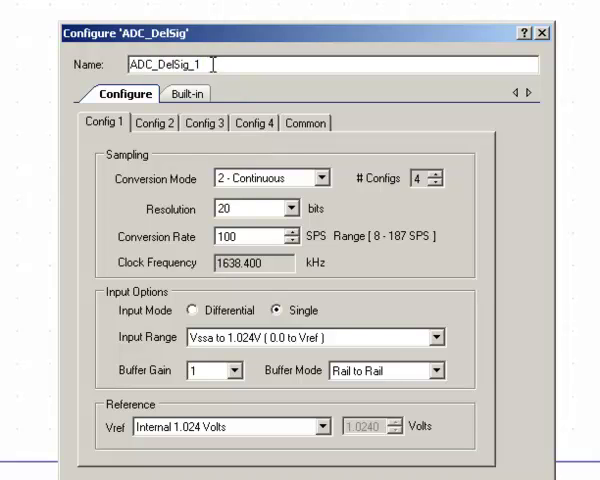
type("ADC")
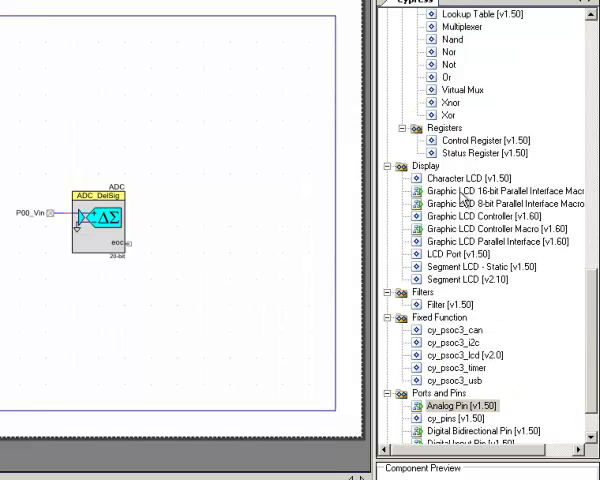
Step: Place a Character LCD on the schematic above the ADC and bring up its settings
left_click_drag(460, 180, 54, 84)
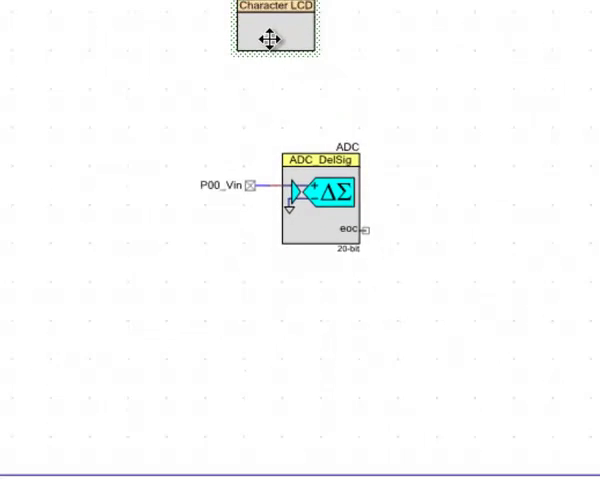
double_click(276, 40)
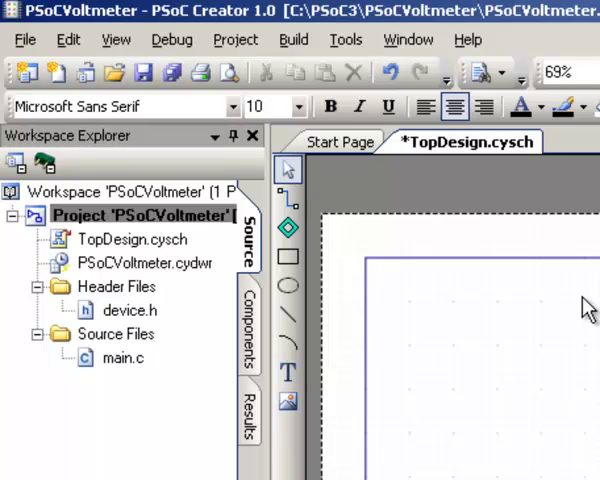
mouse_move(150, 288)
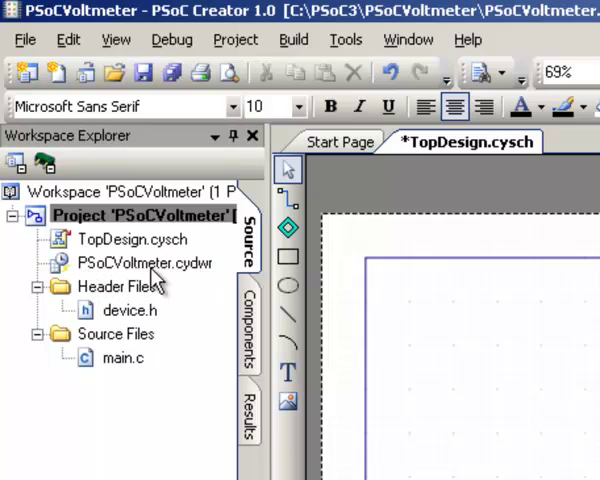
mouse_move(204, 288)
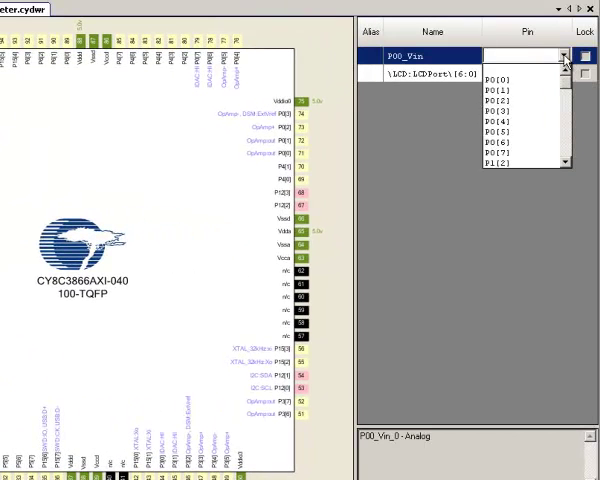
Step: Assign P00_Vin to physical pin P0[0] in the design-wide pins and lock it
left_click(488, 76)
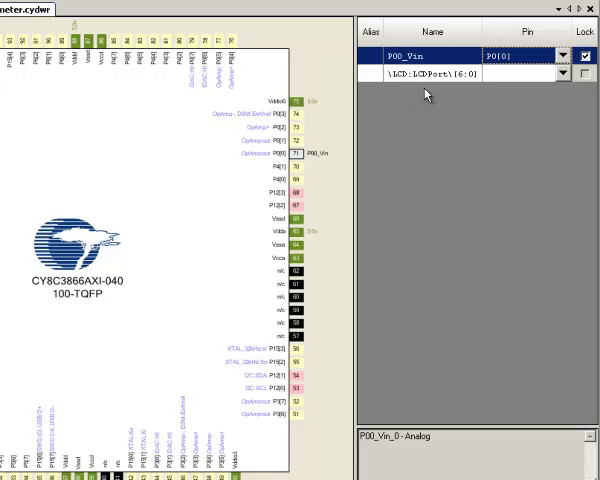
mouse_move(424, 80)
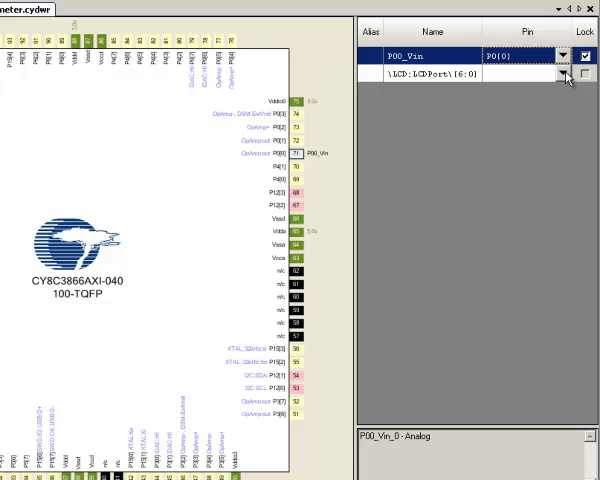
left_click(564, 72)
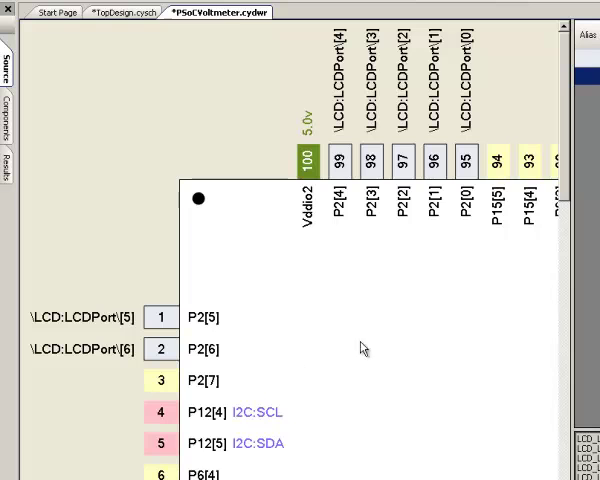
mouse_move(124, 50)
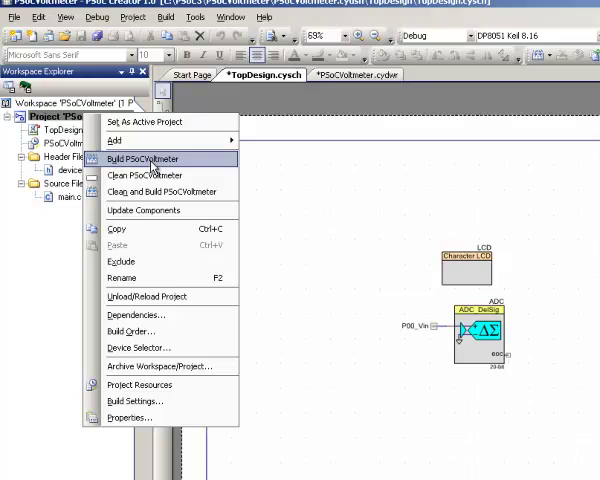
Step: Build the PSoCVoltmeter project from the Workspace Explorer
left_click(144, 158)
type("LCD")
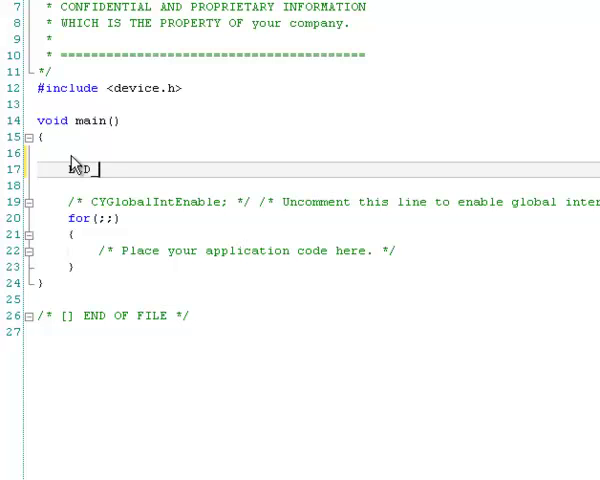
Step: Add LCD_Start(); and ADC_Start(); at the top of main()
type("_Start")
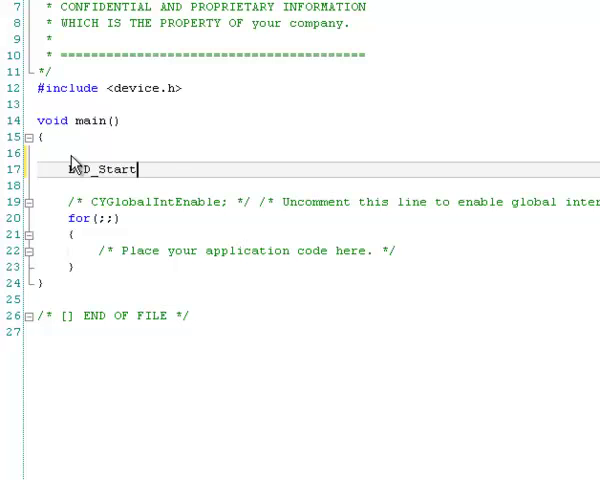
type("();")
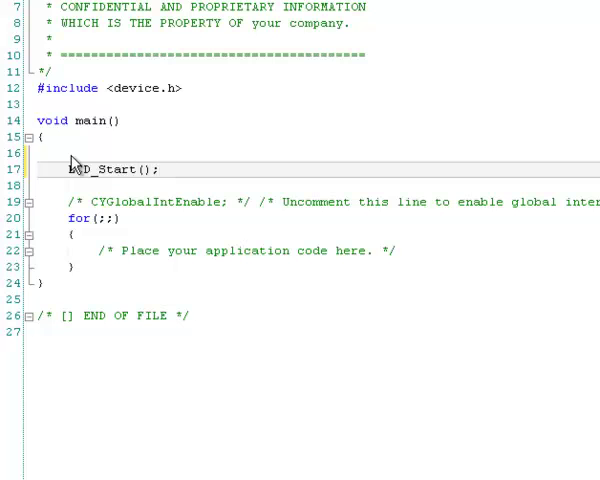
type("AD")
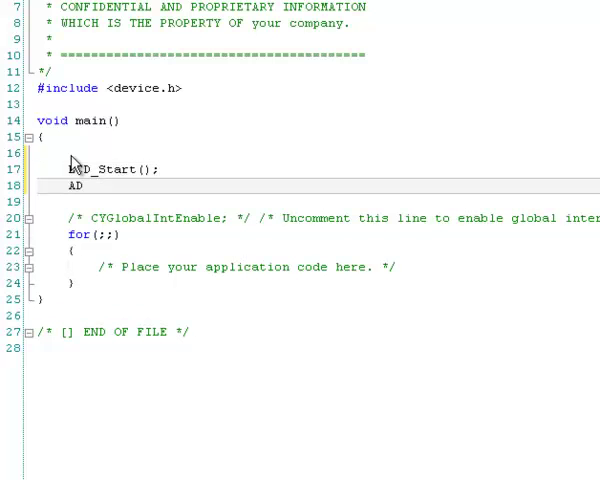
type("C")
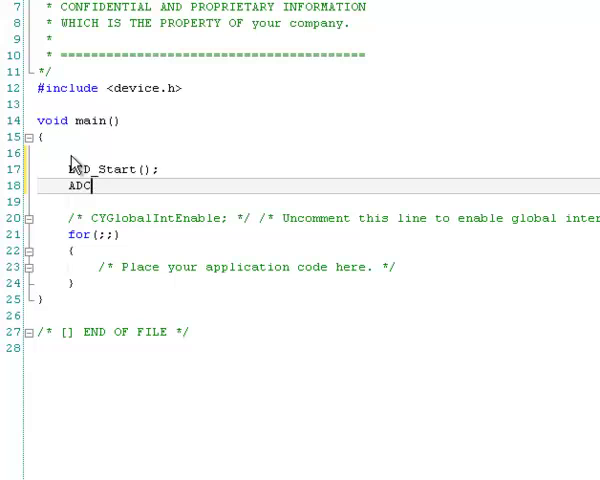
type("_Start(")
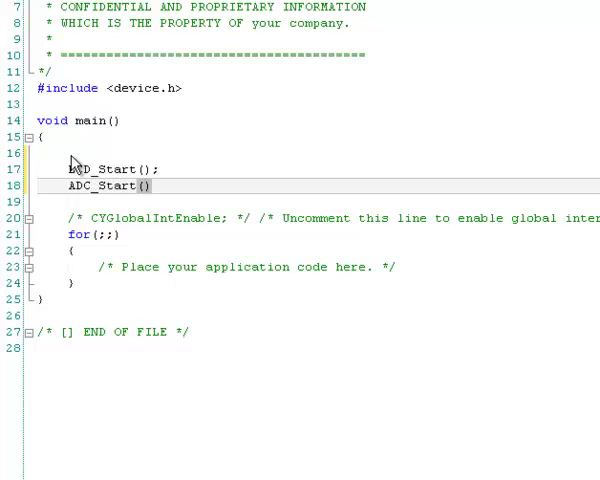
type(";")
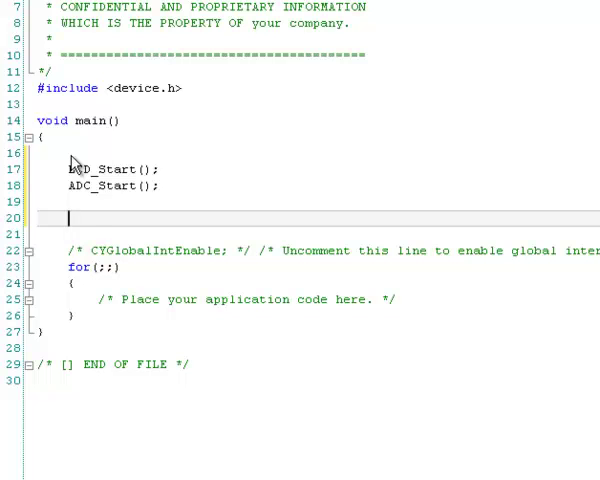
Step: Add LCD_Position(0,0); and LCD_PrintString("PSoC Voltmeter"); after the start calls
type("LCD_")
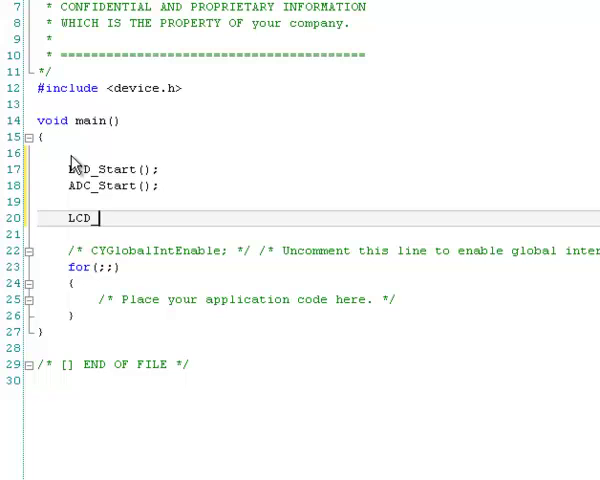
type("Positi")
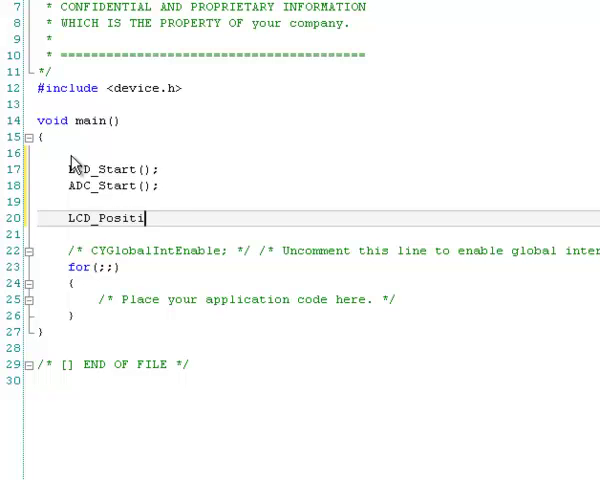
type("on(")
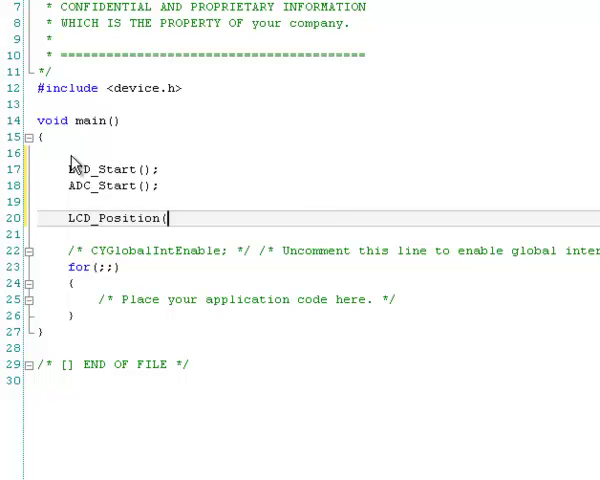
type("0")
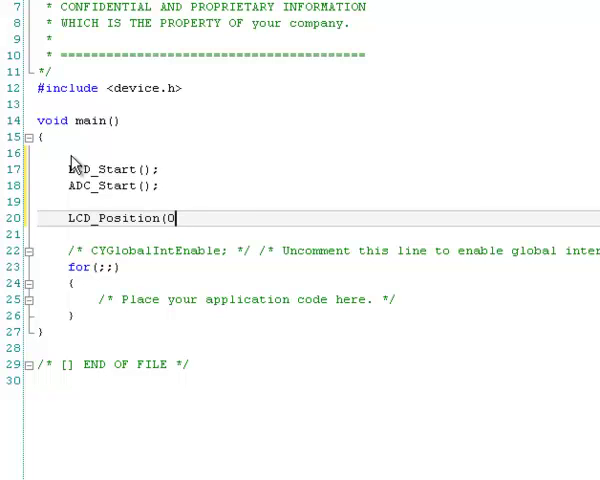
type(",0);")
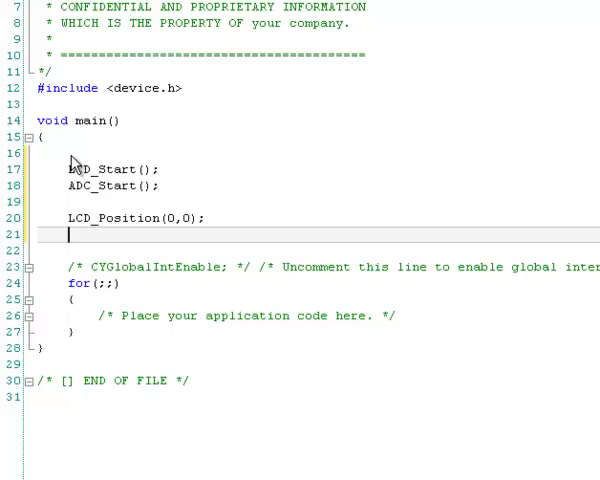
type("LCD_")
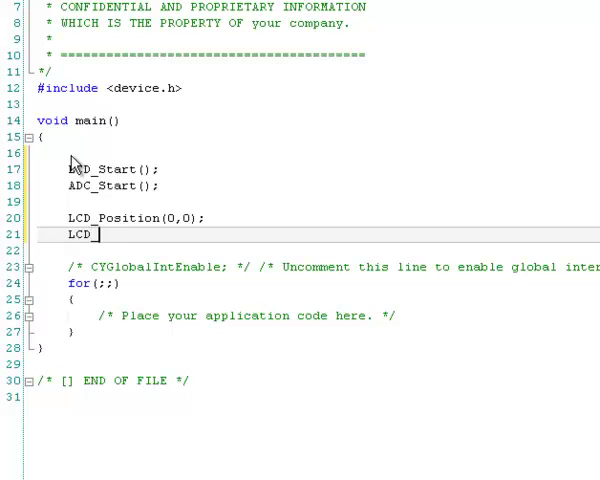
type("_PrintS")
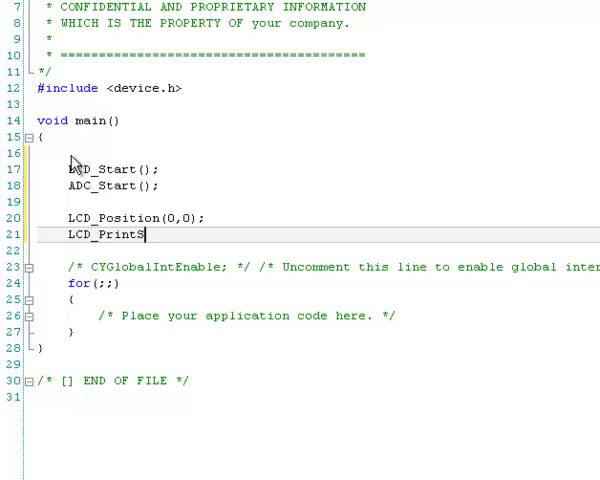
type("tring(")
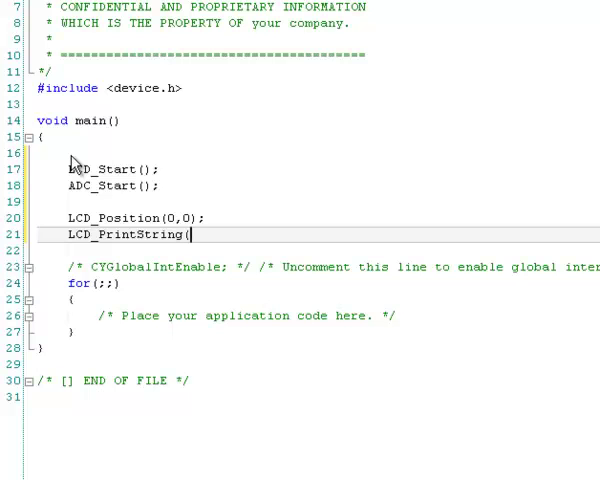
type("\"")
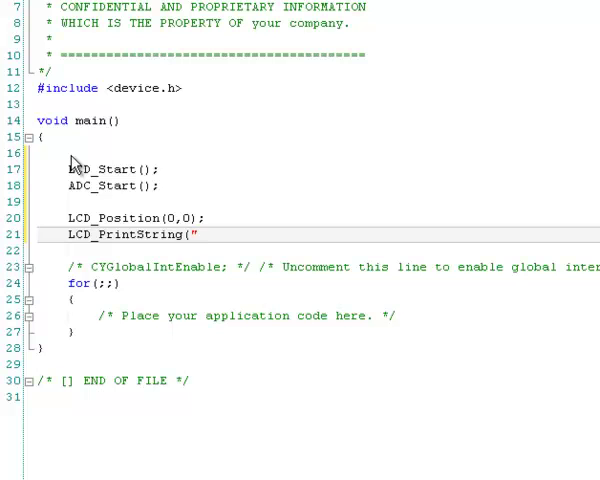
type("PSoc")
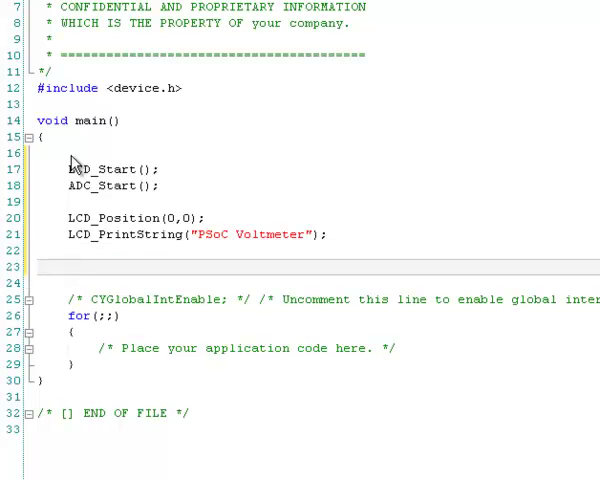
Step: Add an ADC_StartConvert(); call after the title printing in main()
type("a")
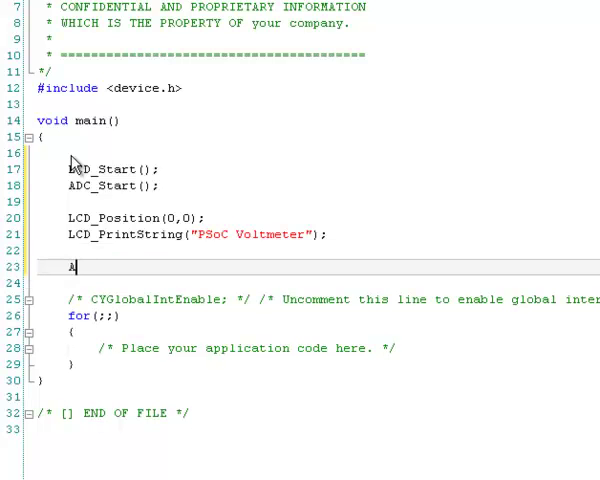
type("DC_")
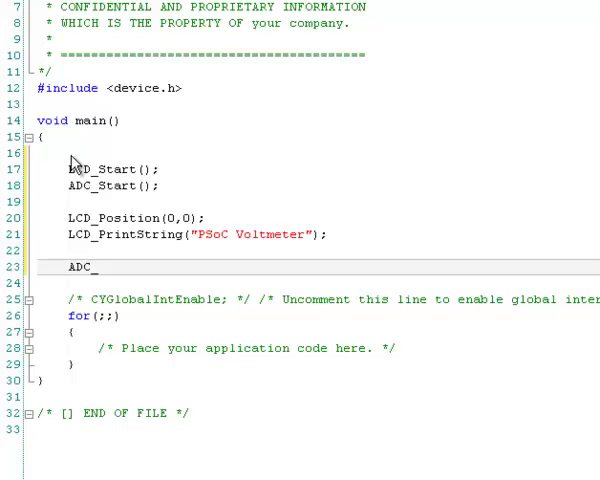
type("tar")
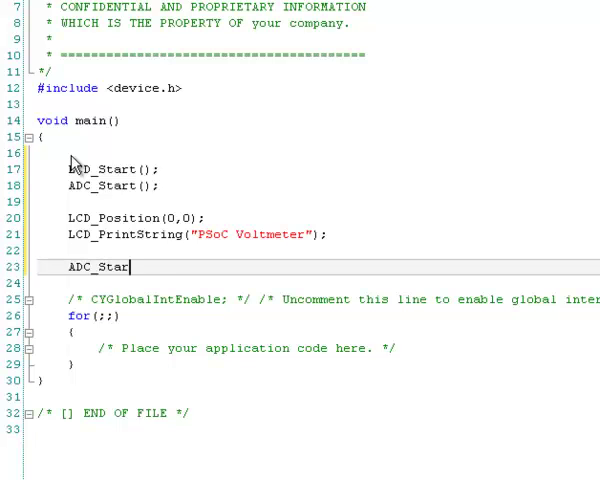
type("C")
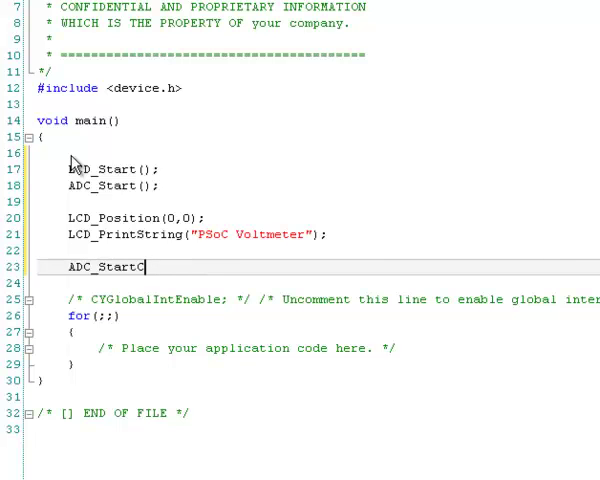
type("on")
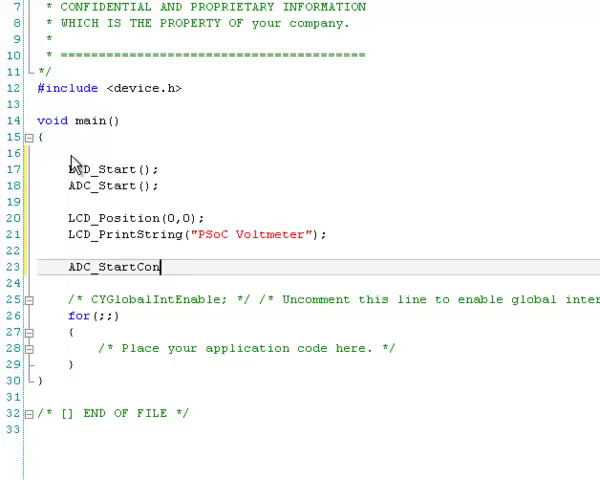
type("vert")
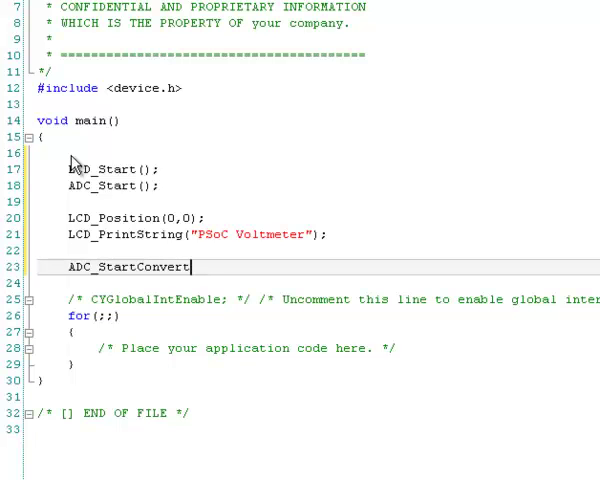
type("();")
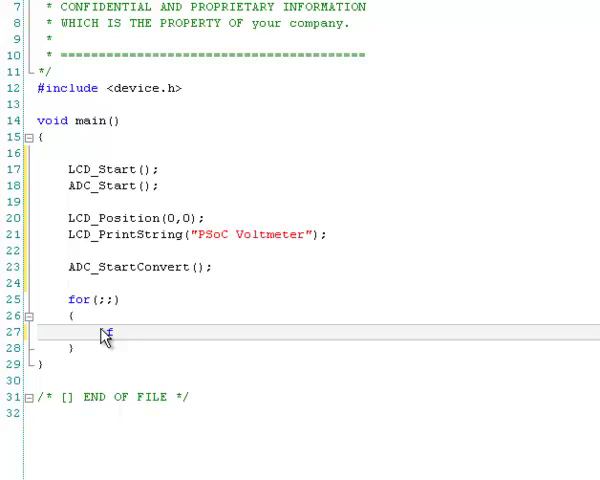
Step: Begin the loop's condition if( ADC_IsEndConversion inside for(;;)
type("f(")
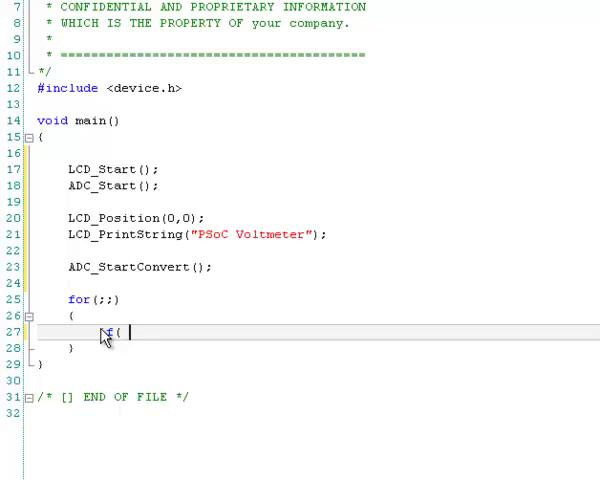
type("ADC")
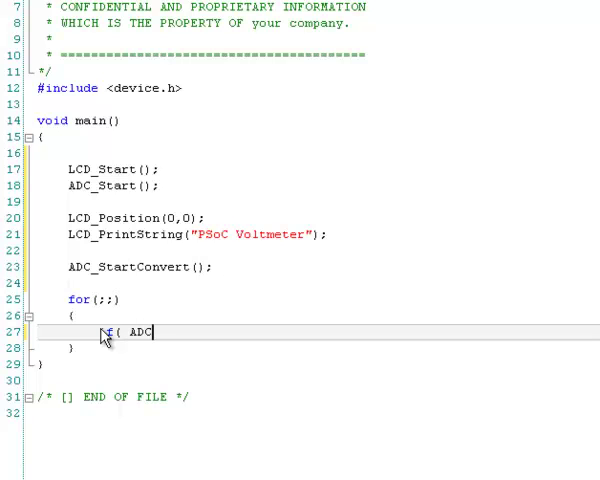
type("_I")
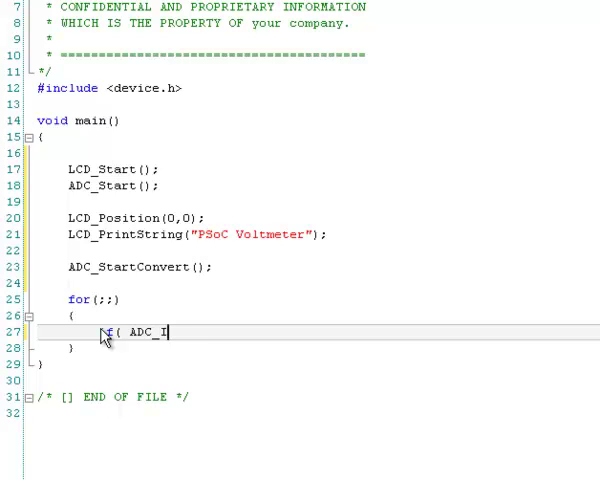
type("sEnd")
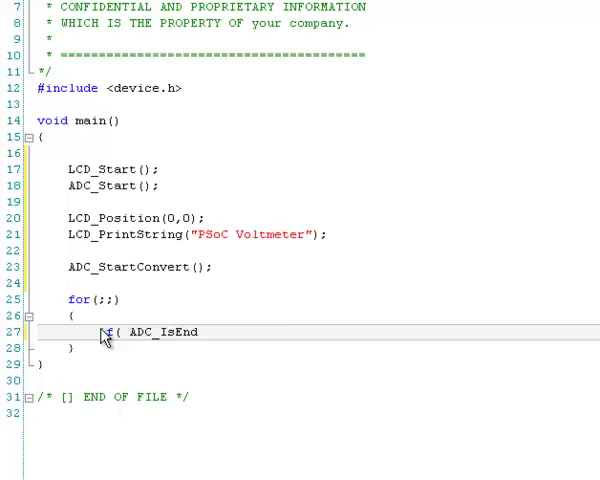
type("Conv")
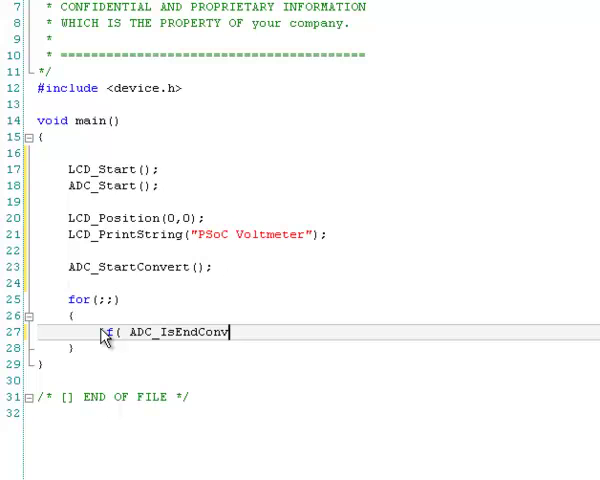
type("ersion(")
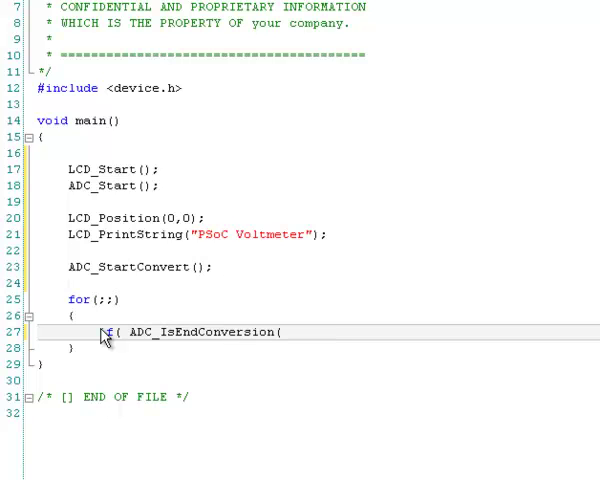
Step: Complete the condition with ADC_RETURN_STATUS) != 0) so the if runs at end of conversion
type("ADC_")
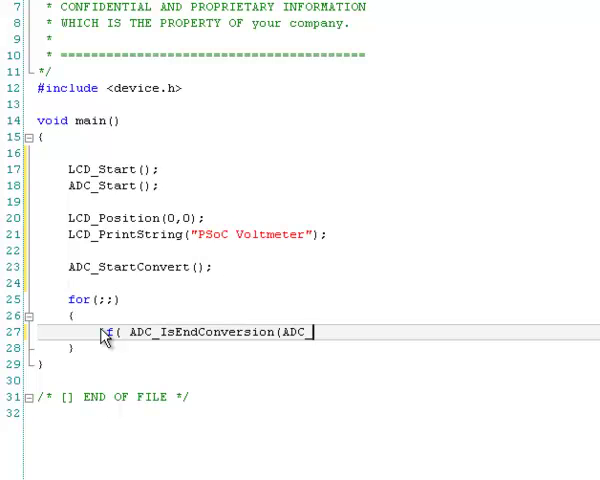
type("R")
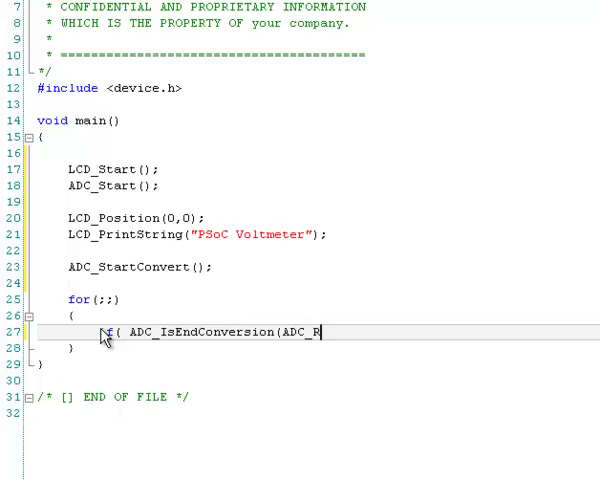
type("ETURN")
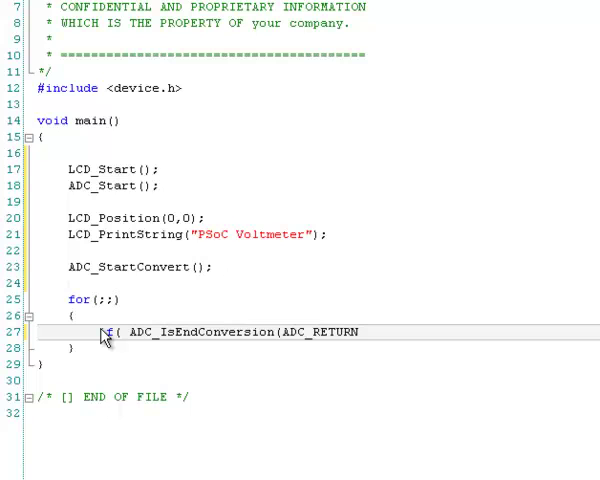
type("_STA")
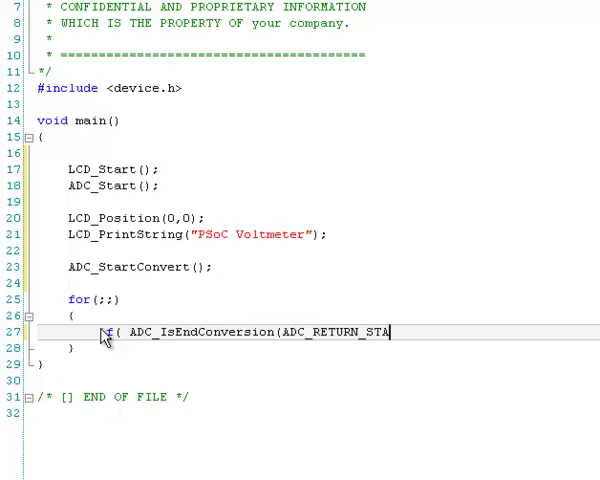
type("US")
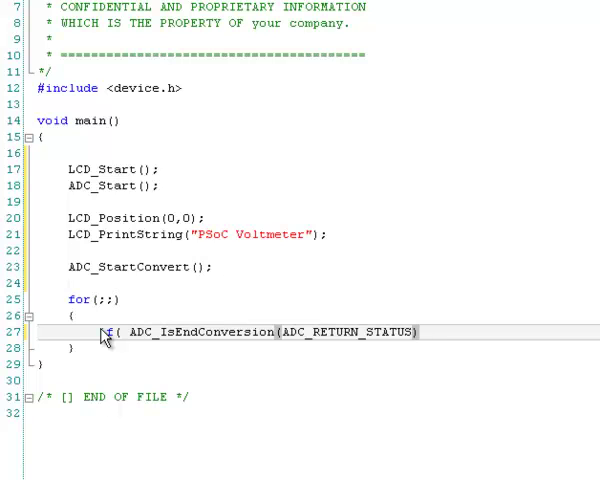
type("!=")
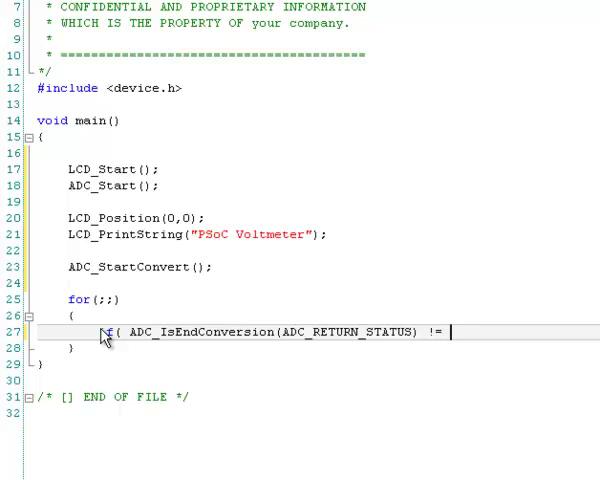
type("0)")
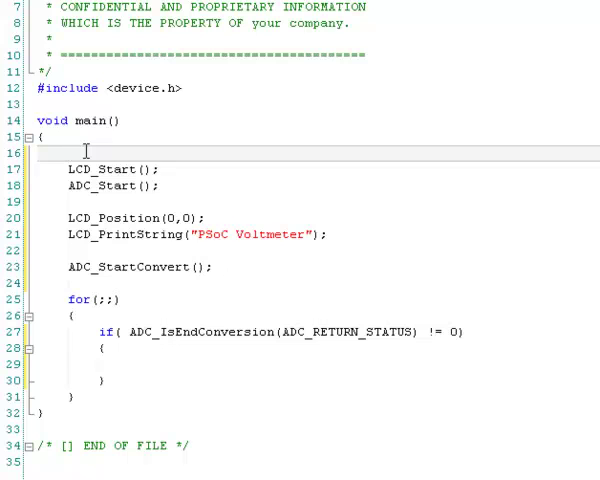
Step: Declare int32 adcResult; float adcVolts; and char tmpStr[25]; at the top of main()
type("in")
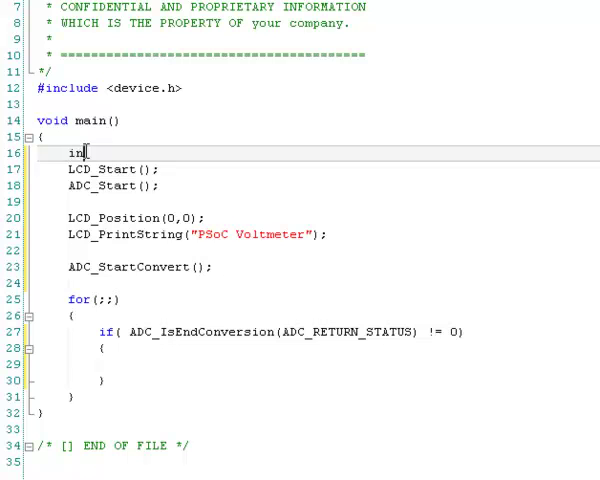
type("32")
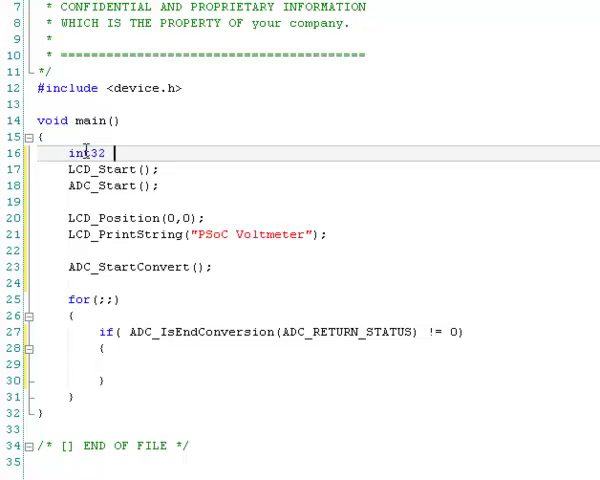
type("adc")
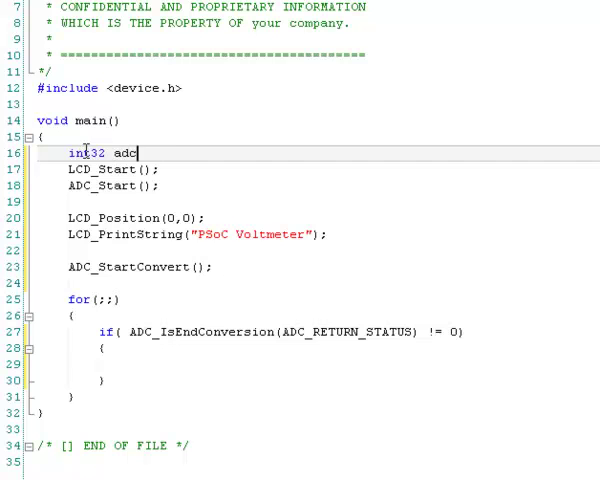
type("Result;")
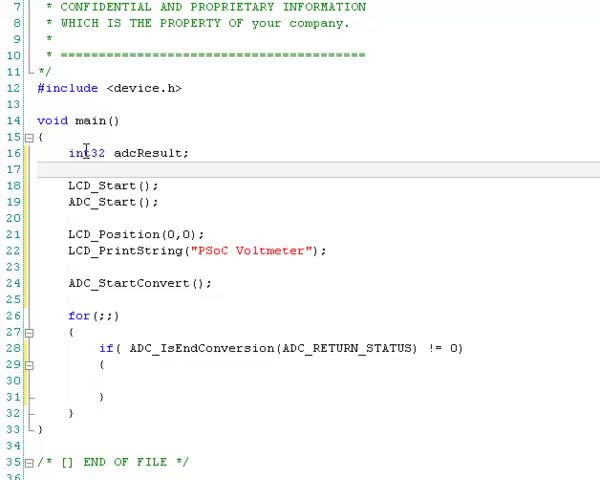
type("float a")
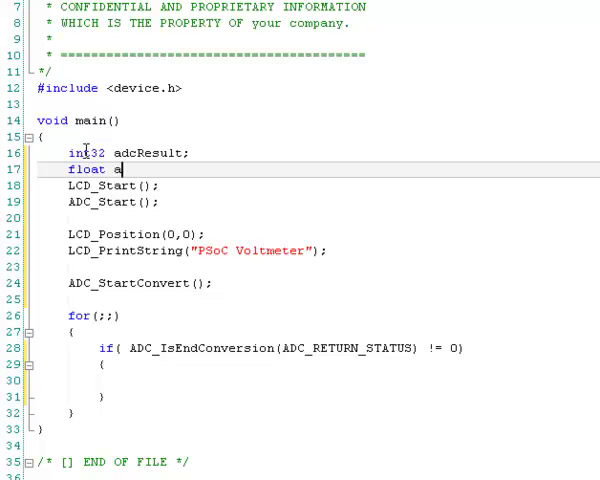
type("dcVolts;")
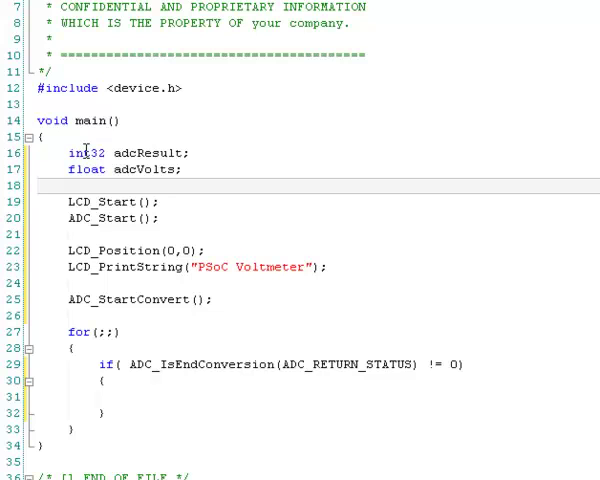
type("cha")
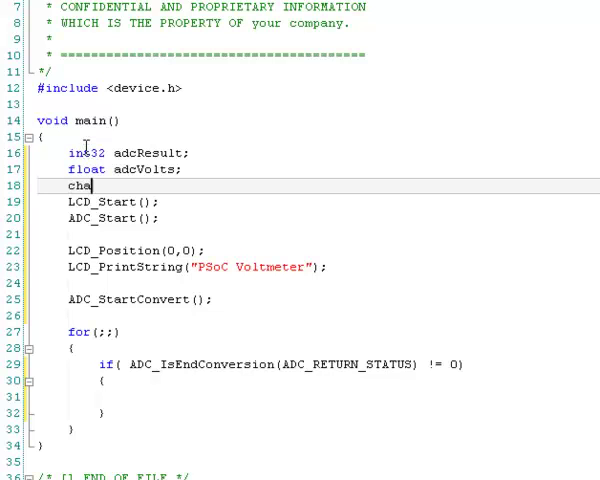
type("r")
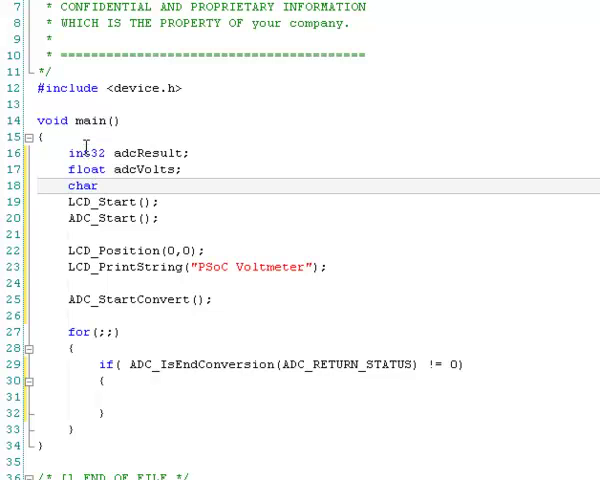
type("tmpS")
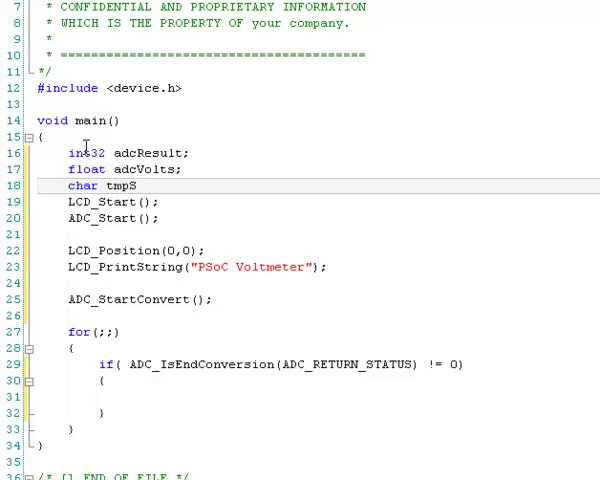
type("tr[")
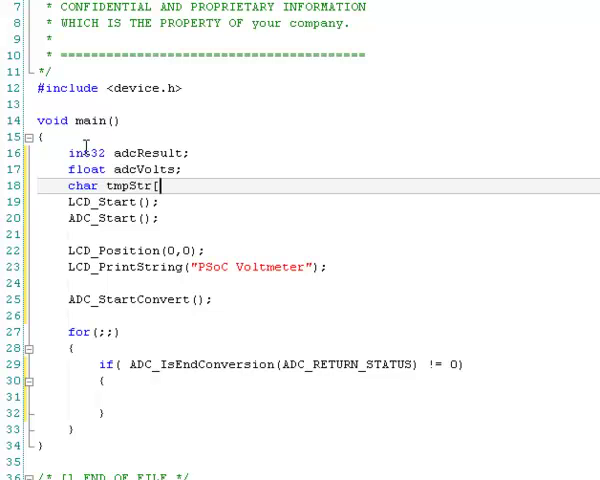
type("25];")
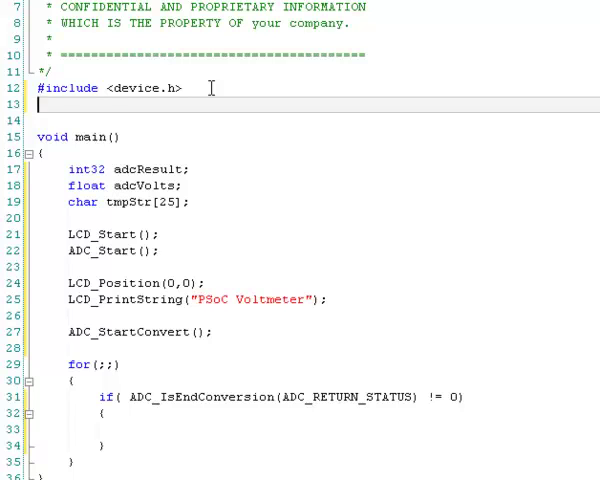
Step: Add #include <stdio.h> beneath the device.h include for sprintf support
type("#i")
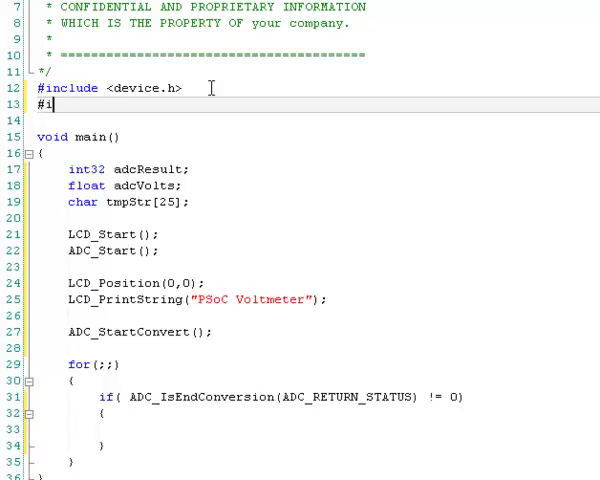
type("nclude")
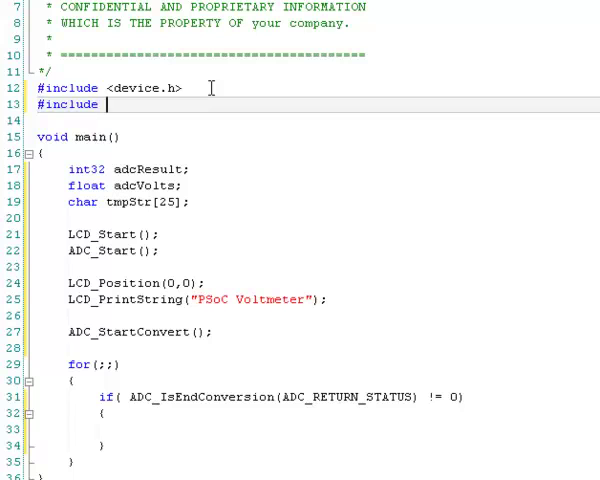
type("<std")
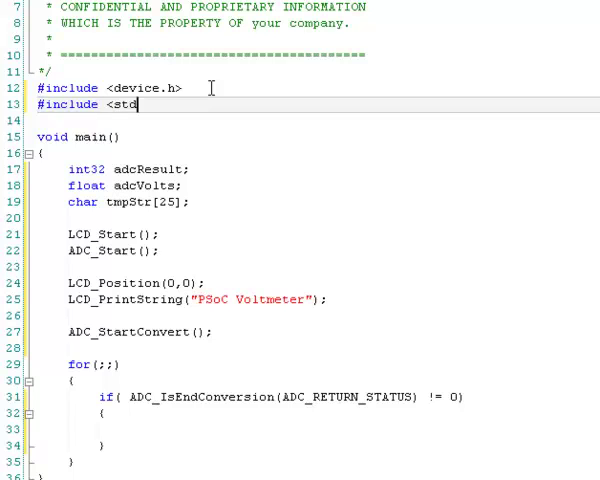
type("io.")
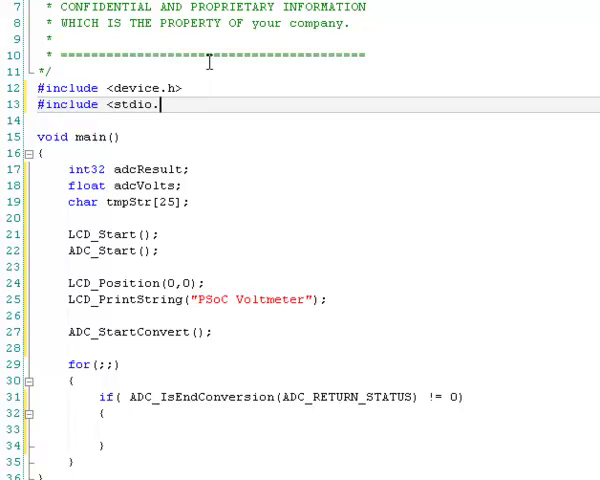
type("h>")
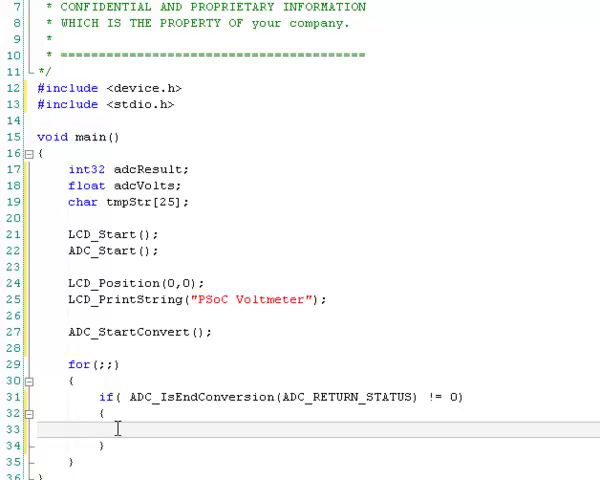
Step: Write adcResult = ADC_GetResult32(); in the end-of-conversion if block, correcting typos along the way
type("ad")
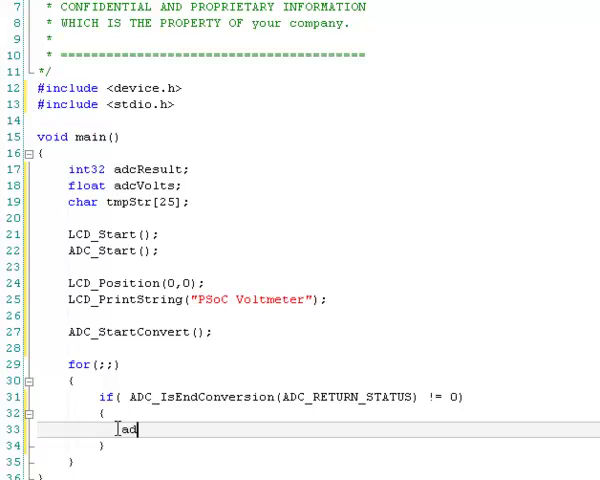
type("cR")
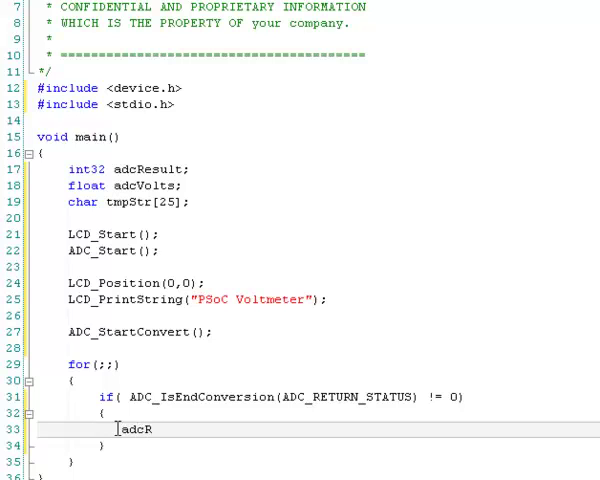
type("esult =")
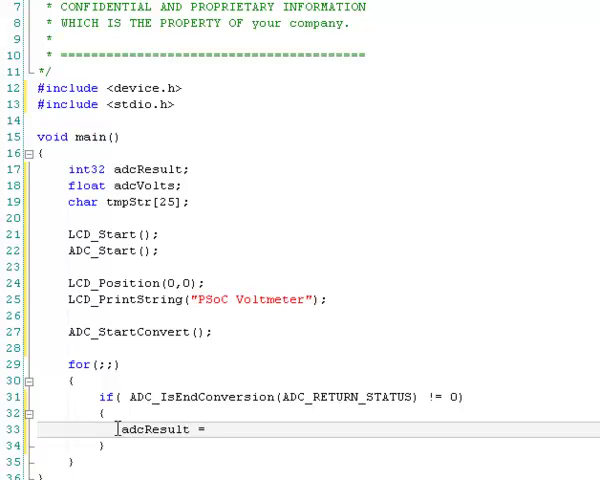
type("ADC_")
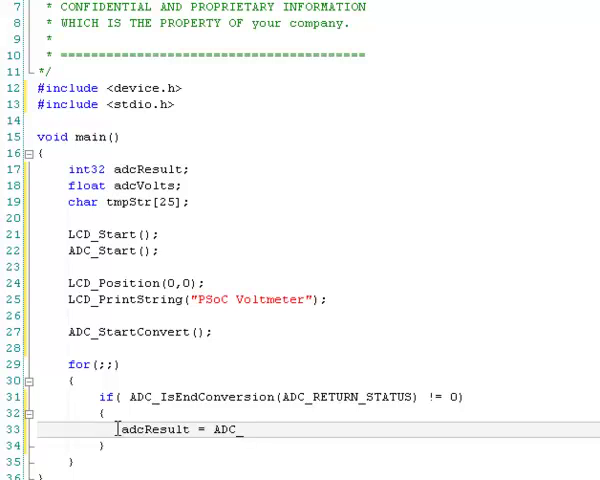
type("Ger")
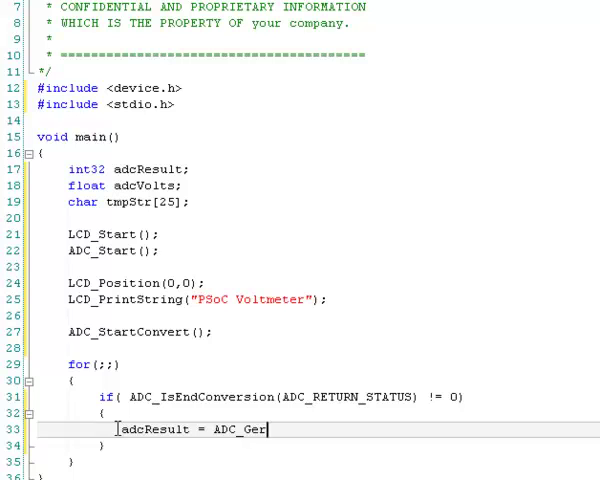
type("t")
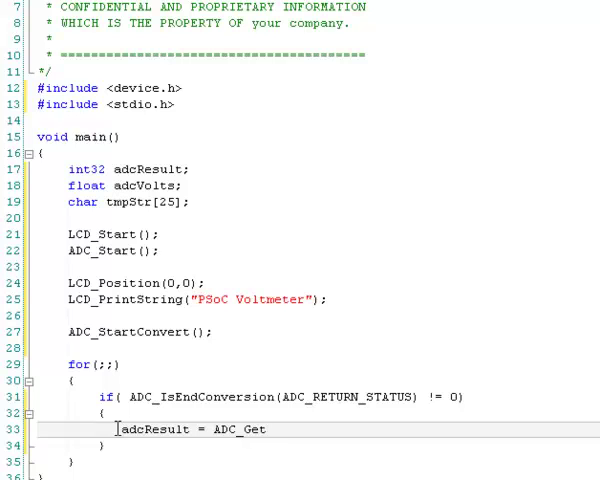
key("Backspace")
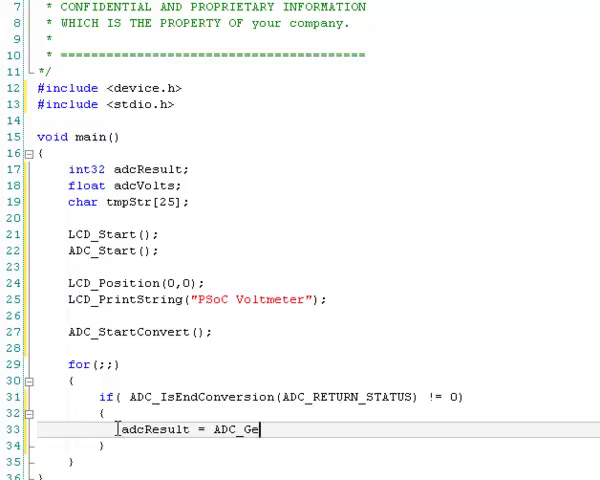
type("tResult")
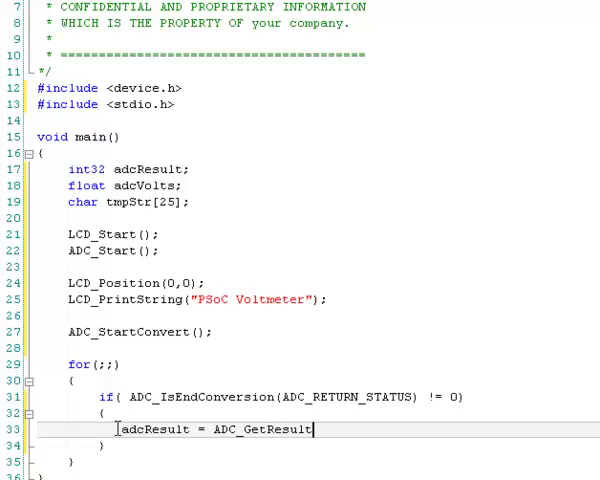
type("(")
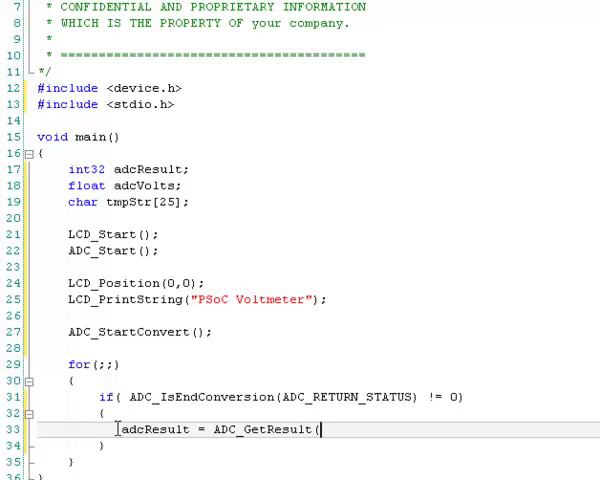
key("BackSpace")
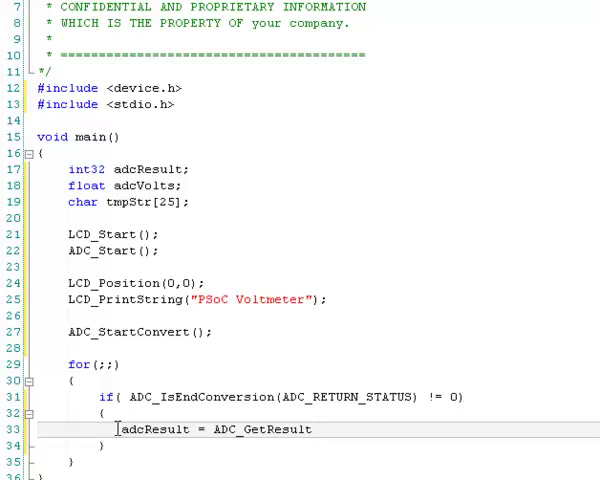
type("32()")
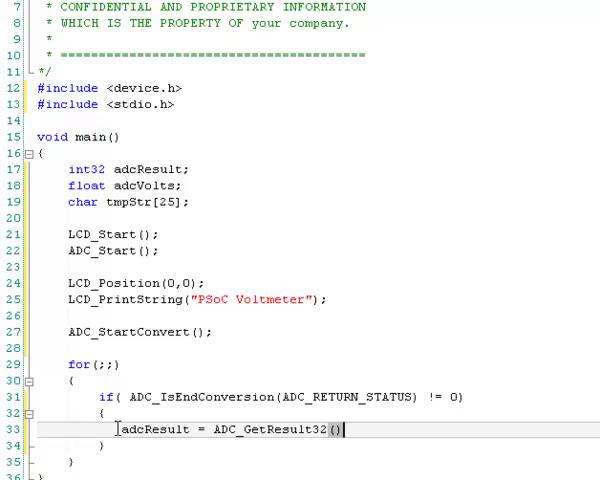
type(";")
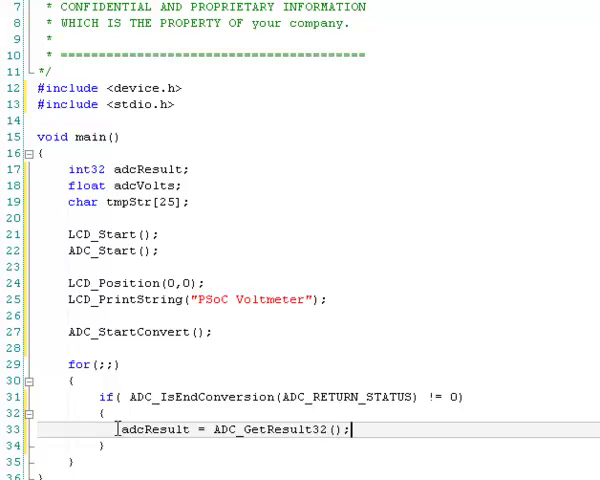
type("adc")
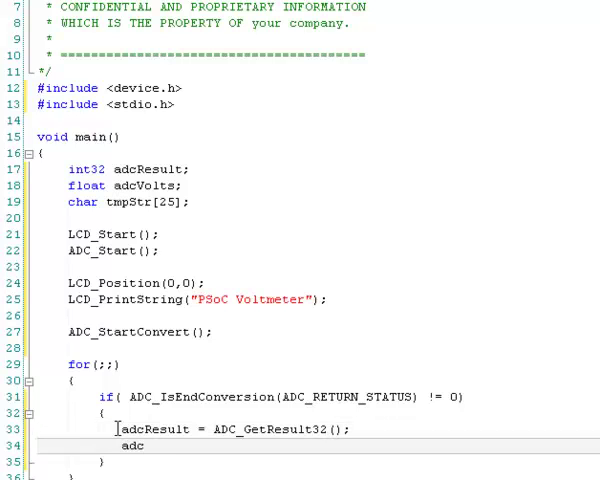
Step: Write adcVolts = ADC_CountsTo_Volts(adcResult); as the next statement in the if block
type("Volts")
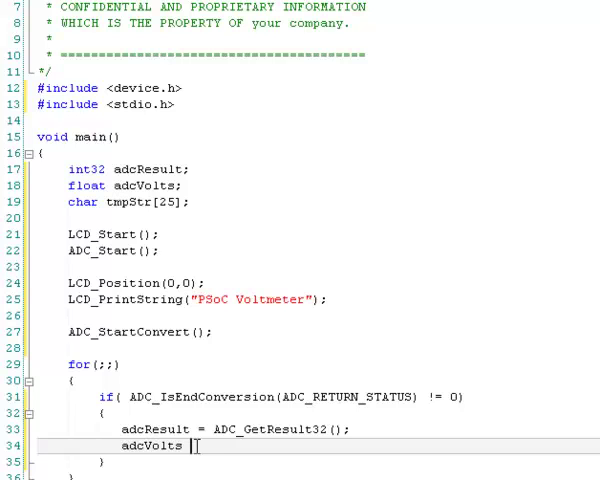
type("=")
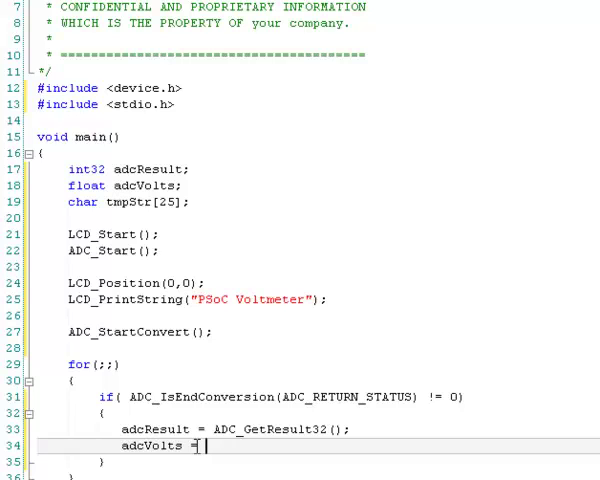
type("ADC_")
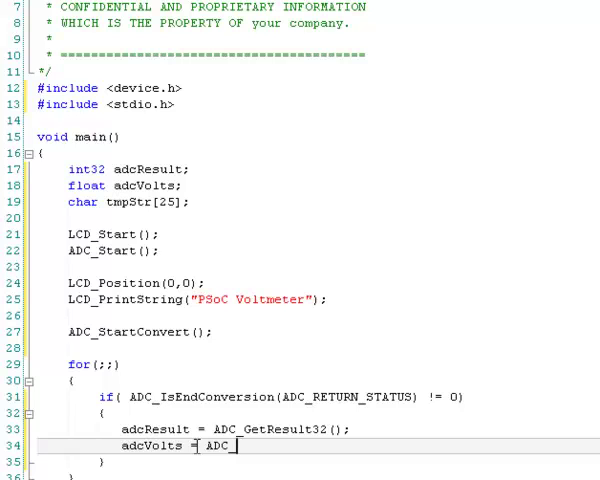
type("Count")
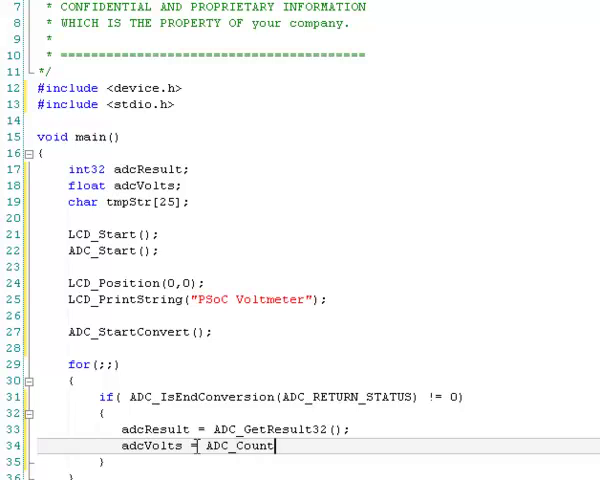
type("s")
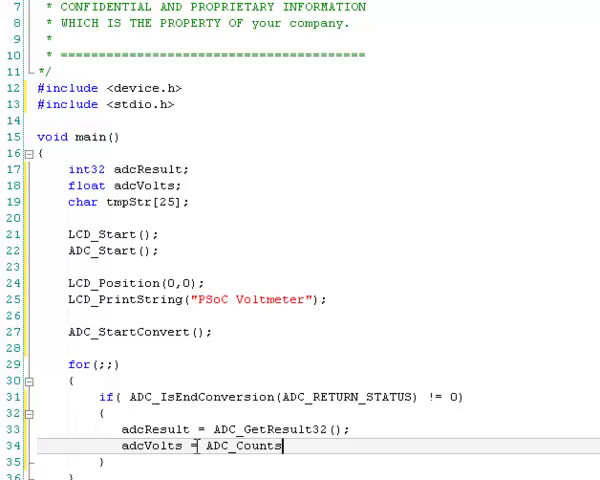
type("To_V")
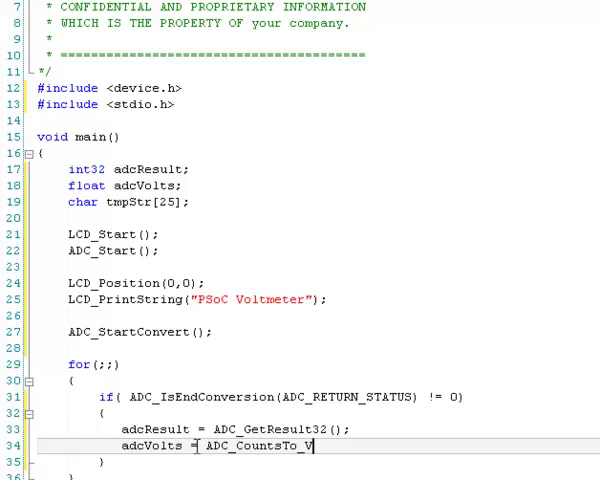
type("olts")
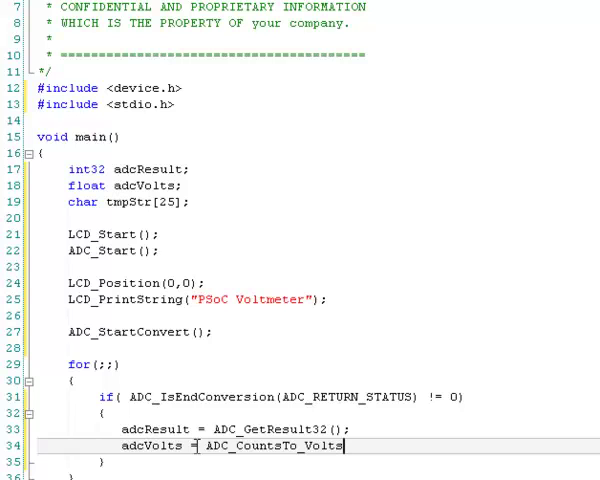
type("(ad")
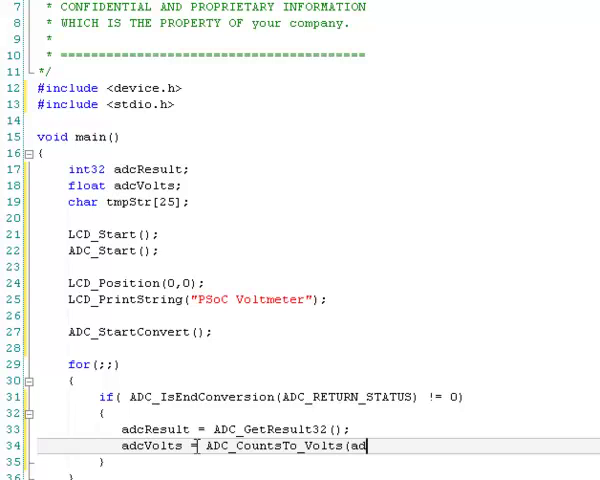
type("R")
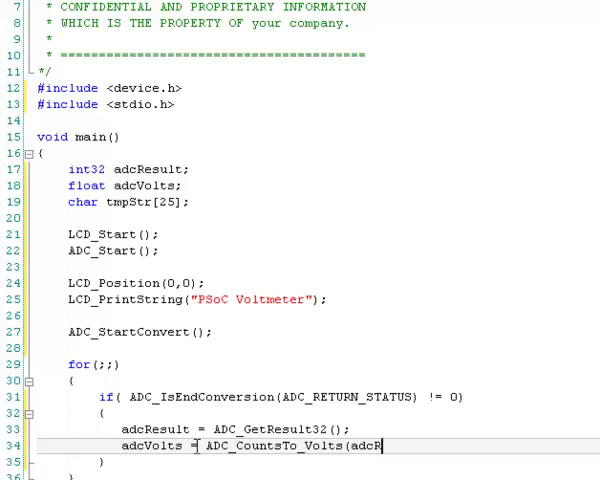
type("esult")
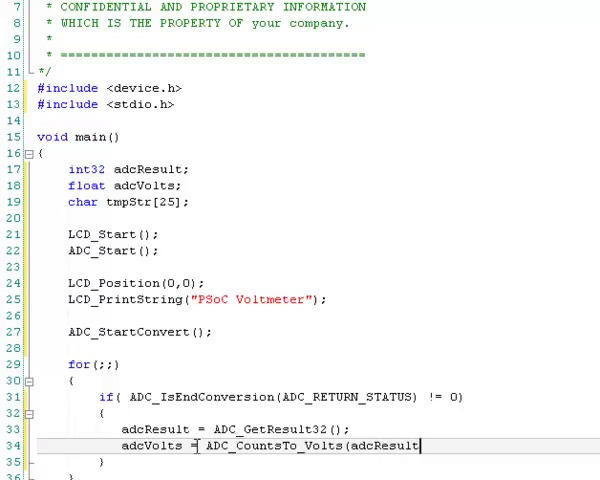
type(");")
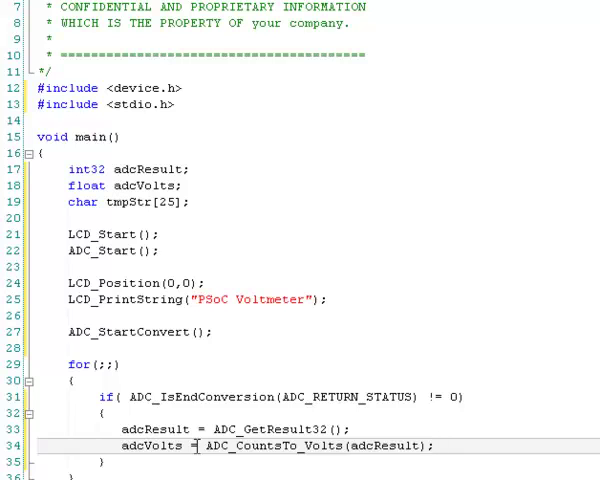
Step: Write sprintf(tmpStr, "%+1.3f Volts", adcVolts); to format the voltage string
type("sp")
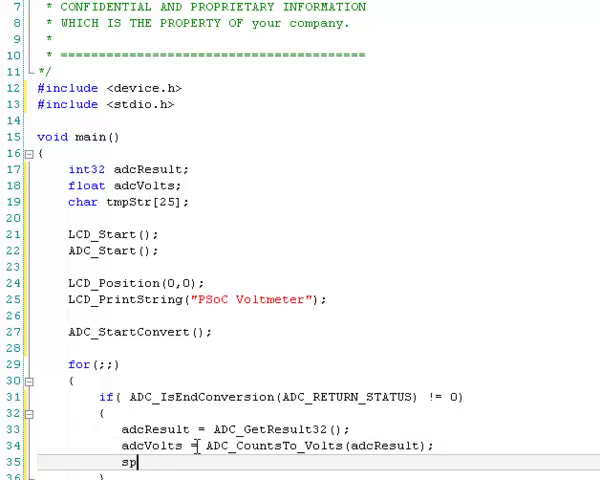
type("rint")
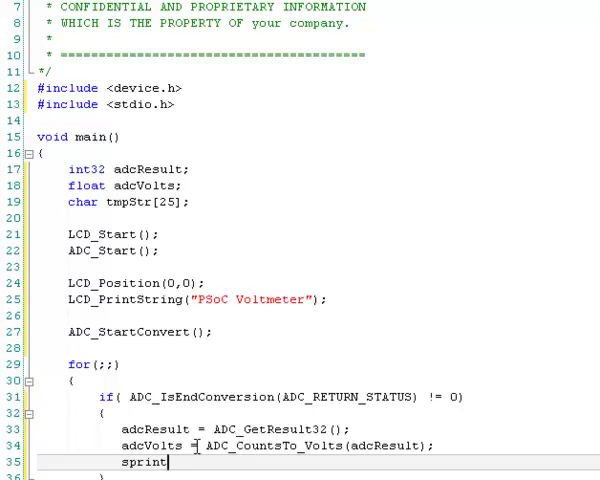
type("f(tm")
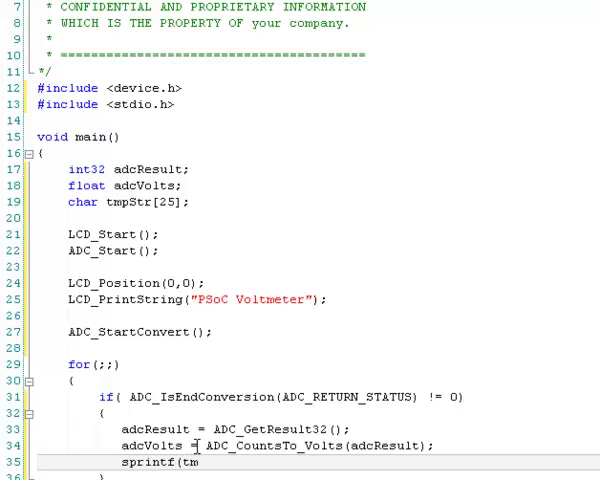
type("pStr")
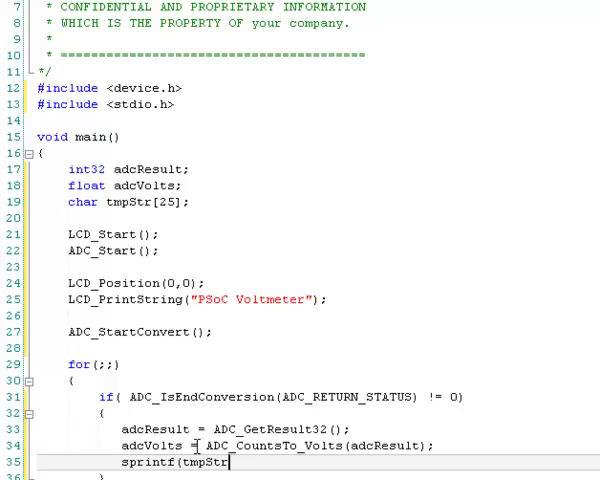
type(",")
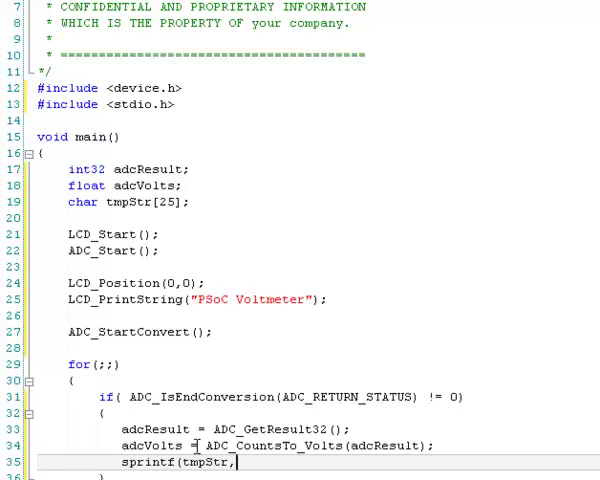
type("\"")
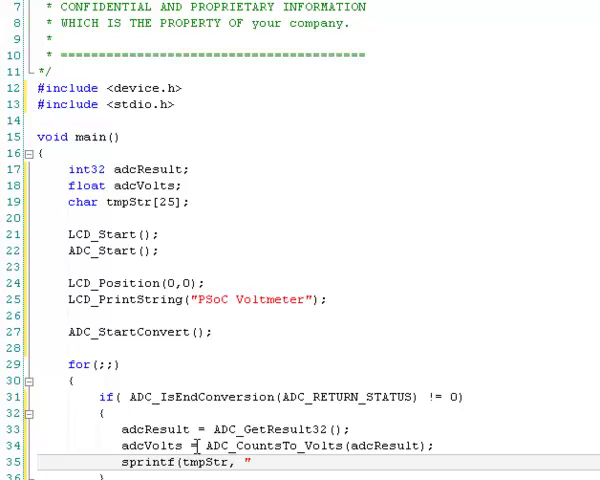
type("%")
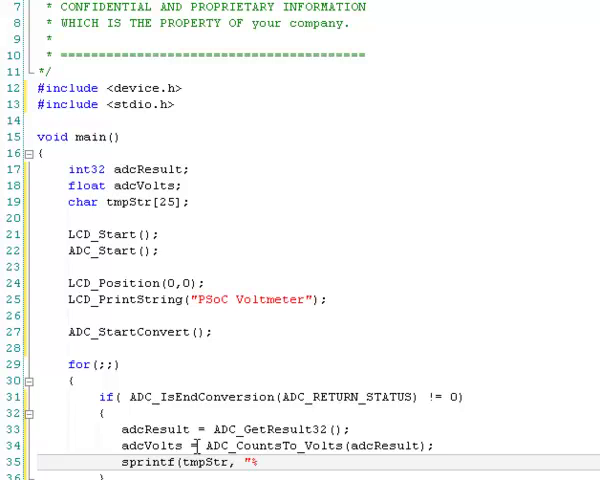
type("+")
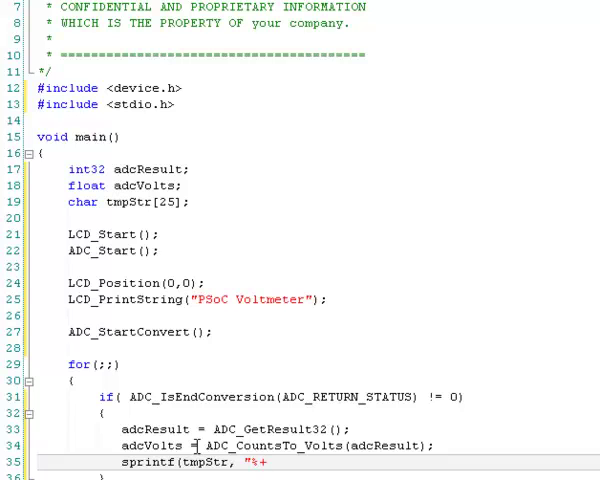
type("1.3f")
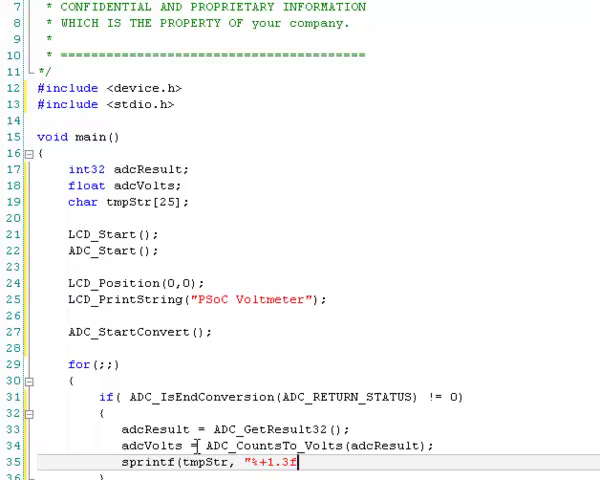
type("Volts\", adcVolts);")
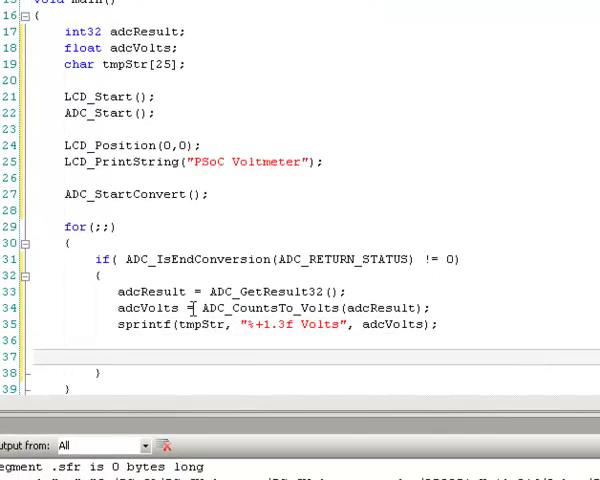
Step: Write LCD_Position(1,0); to move the cursor to the second LCD line
type("LCD_")
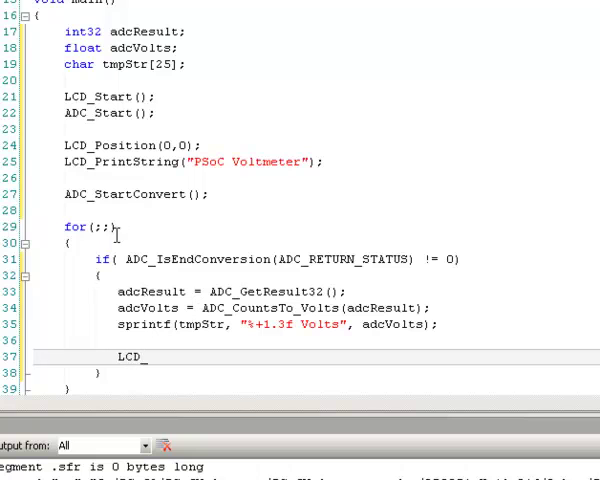
mouse_move(172, 338)
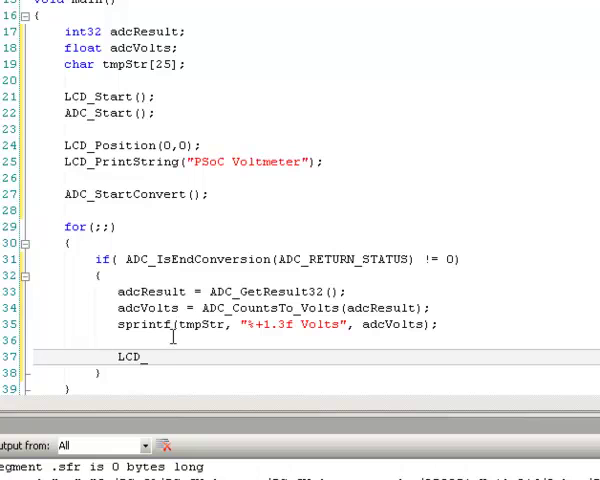
mouse_move(172, 356)
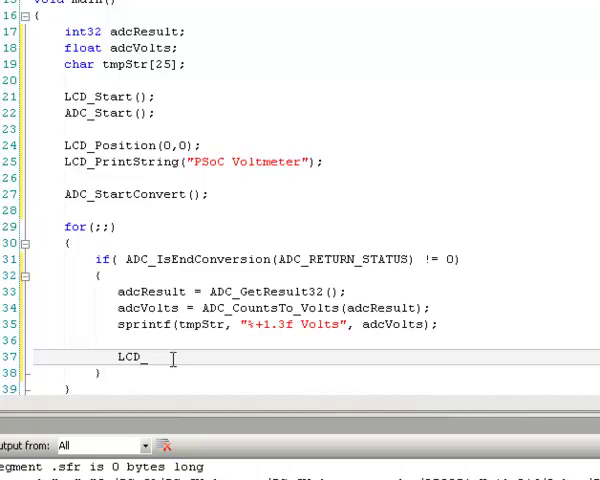
type("_Positi")
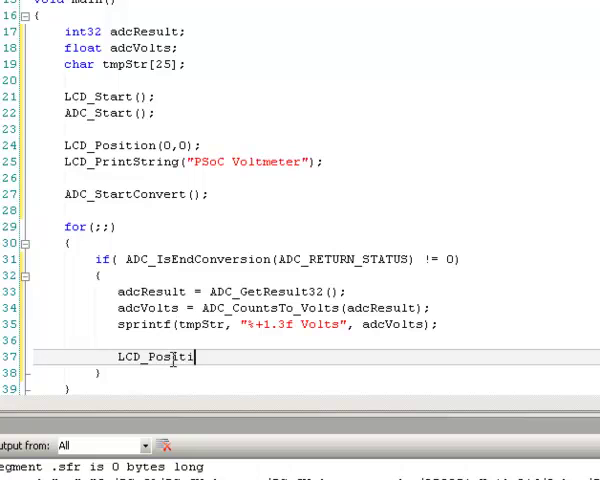
type("on")
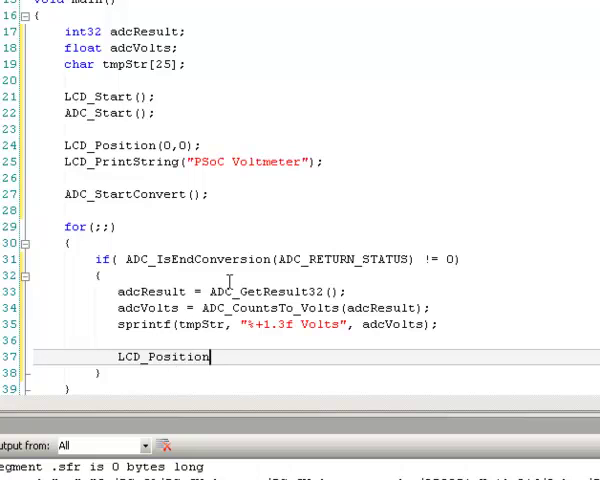
type("(1,0")
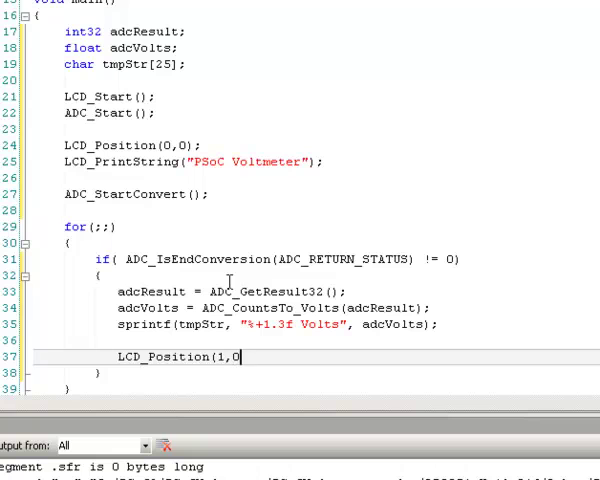
type(");")
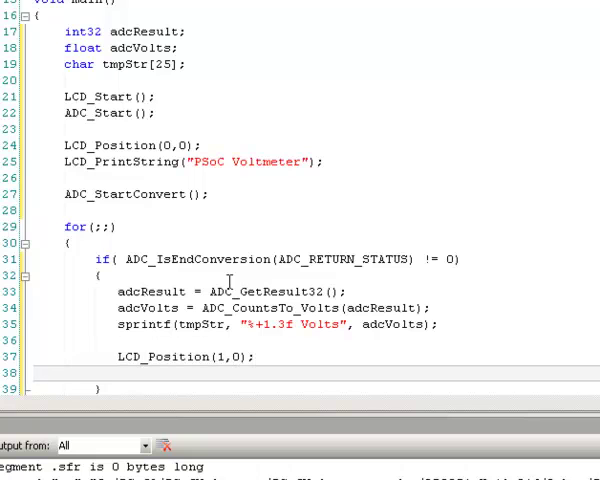
Step: Write LCD_PrintString(tmpStr); to display the formatted voltage
type("LCD_")
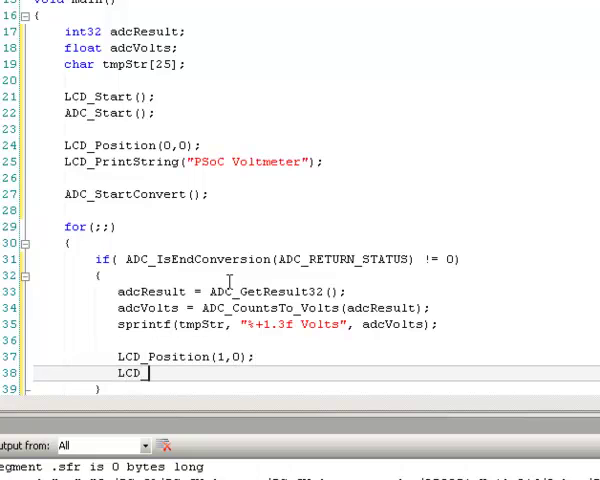
type("p")
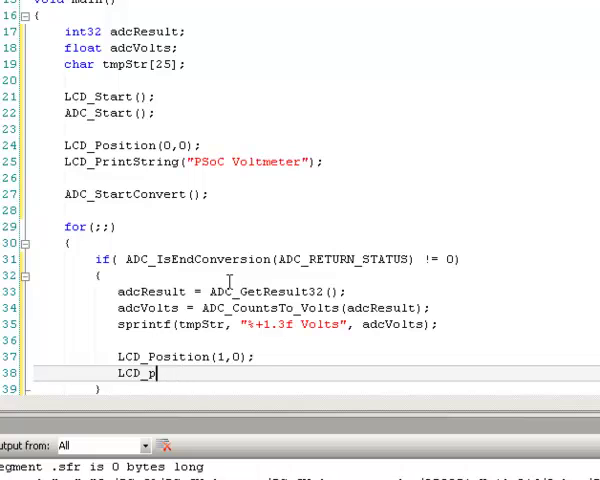
type("rintString")
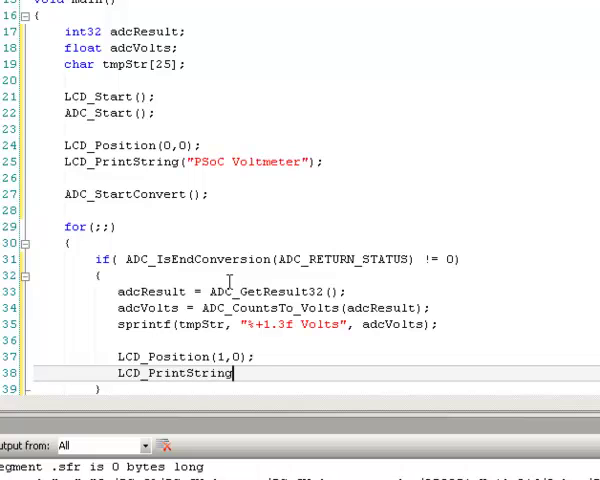
type("(t")
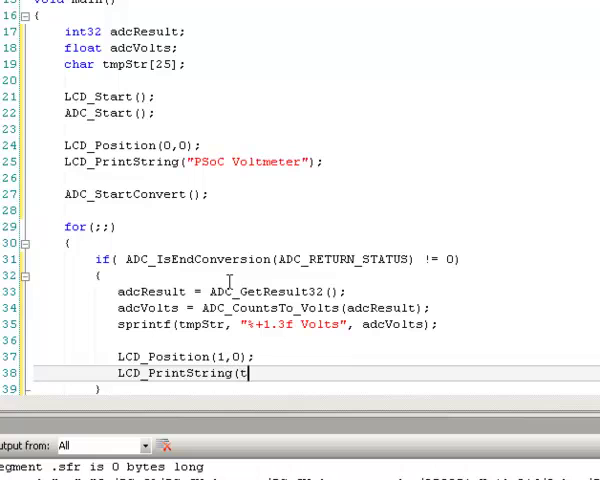
type("mpStr);")
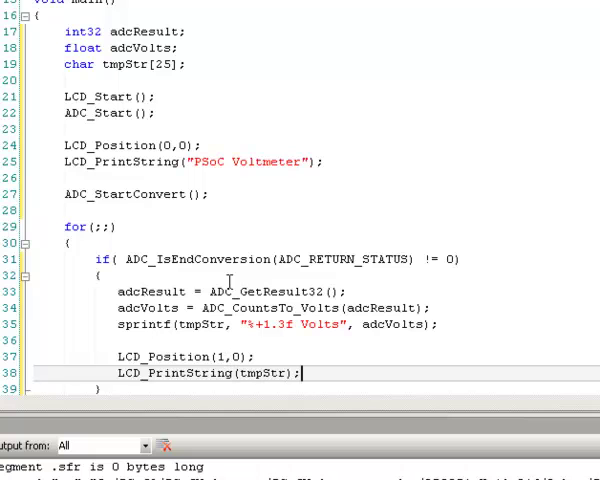
scroll("down", 3)
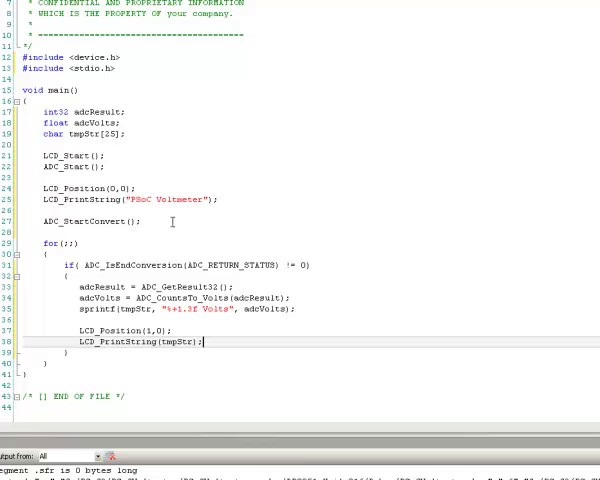
mouse_move(36, 286)
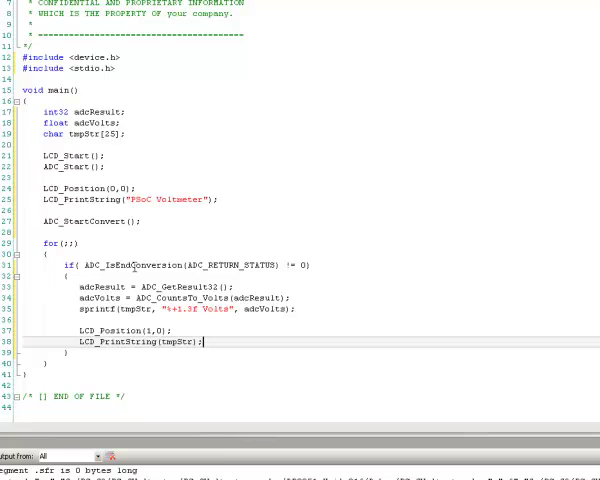
mouse_move(280, 258)
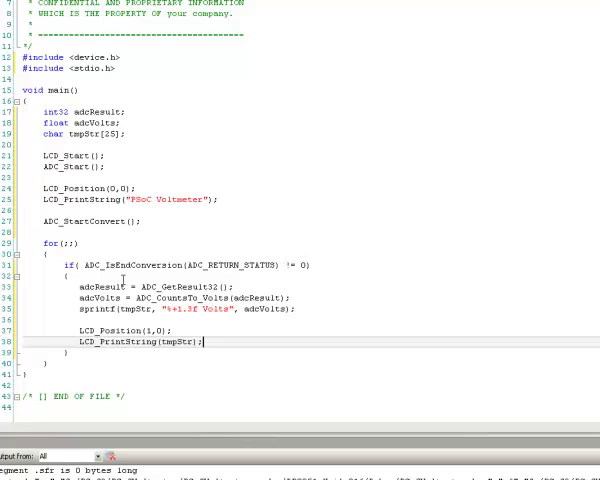
mouse_move(132, 288)
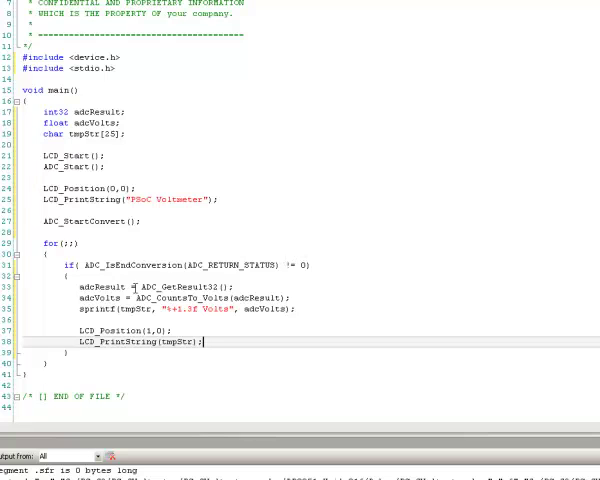